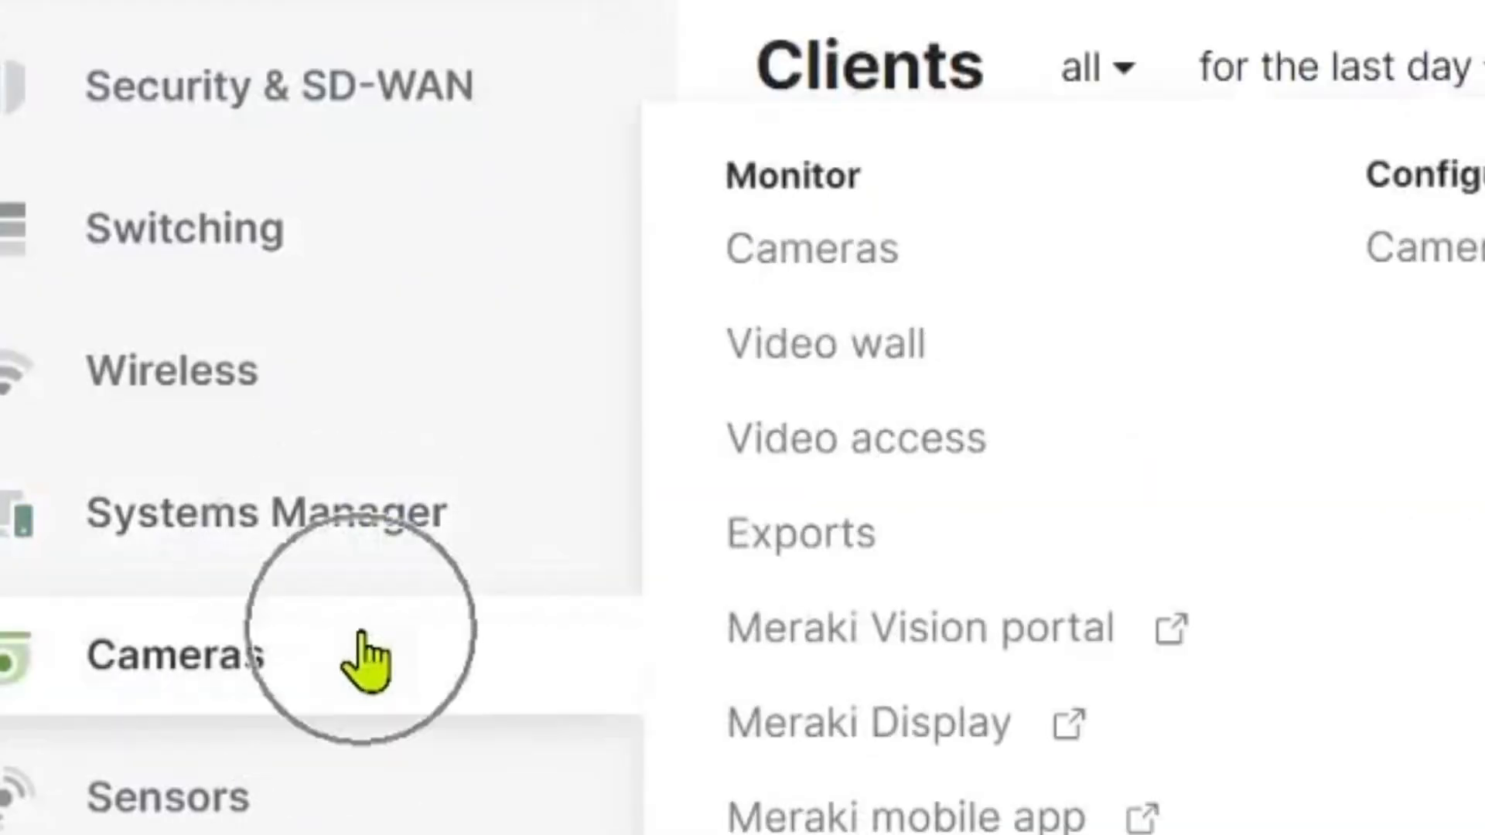
mouse_move(866, 642)
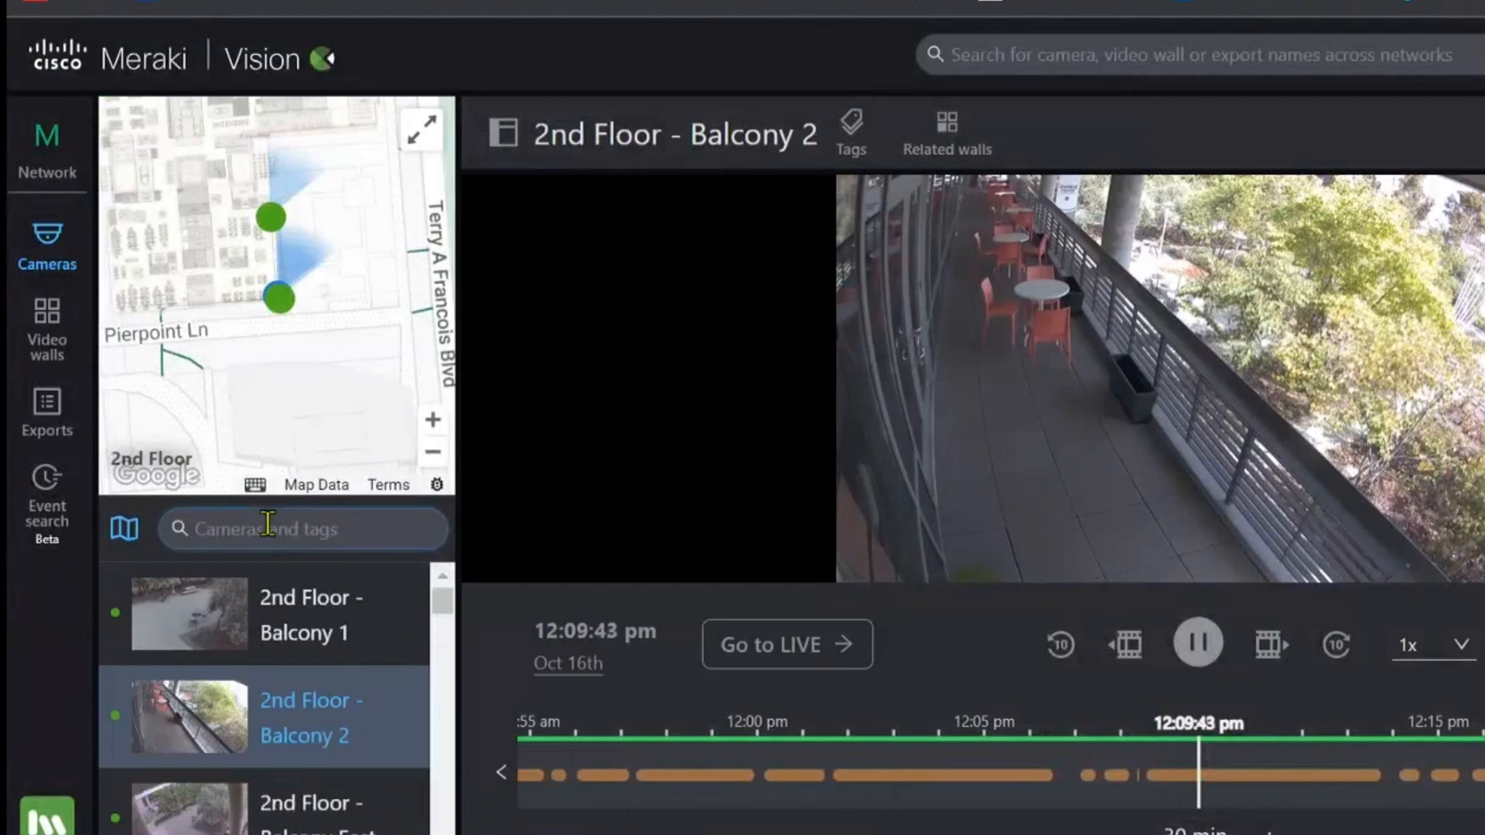
- Filter the camera list by 'stair', then 'ent', then '5th' to find stairwell, entrance and 5th-floor cameras
text(stai)
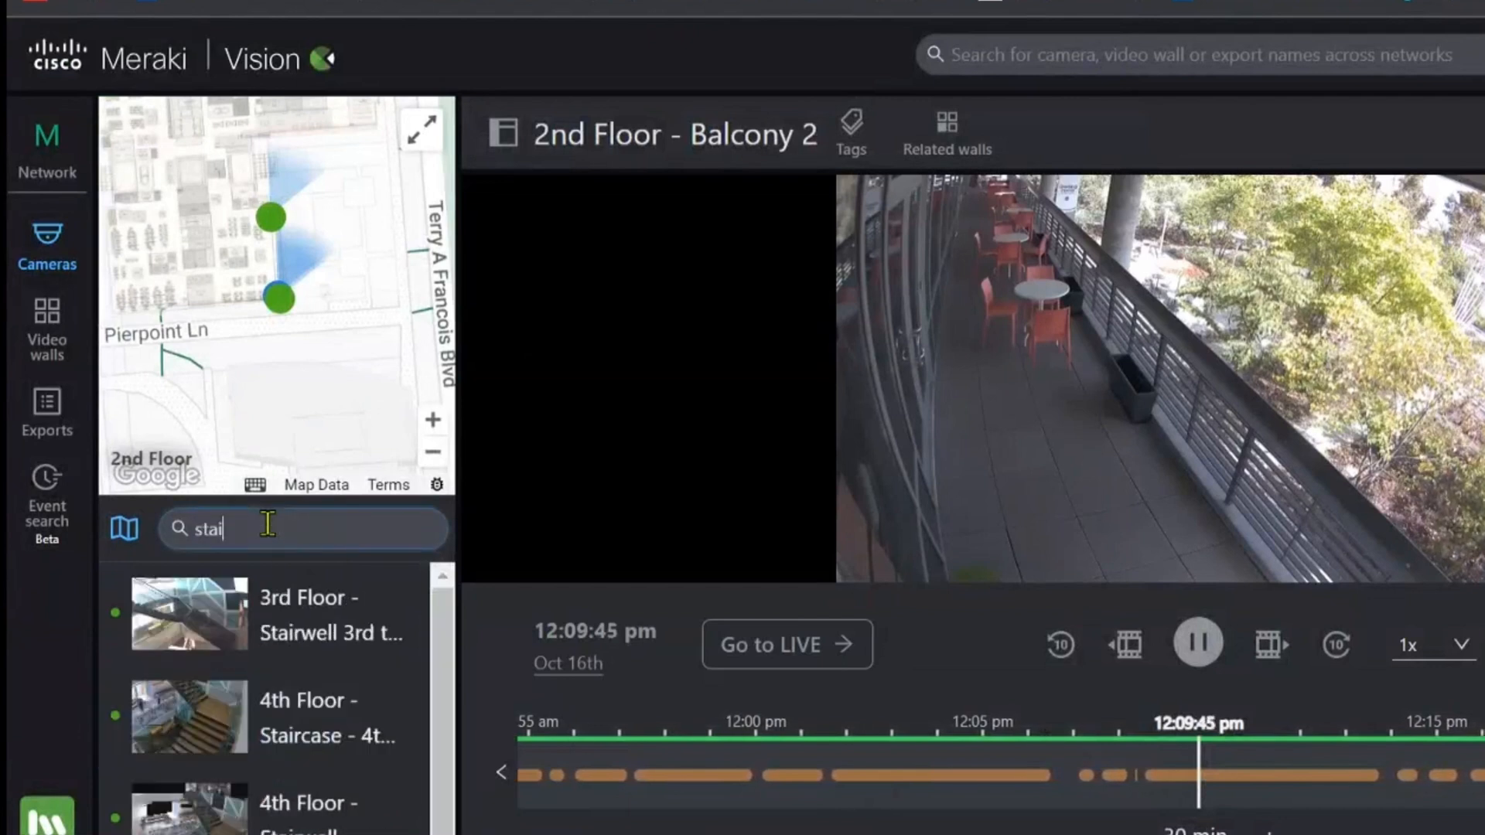
text(ent)
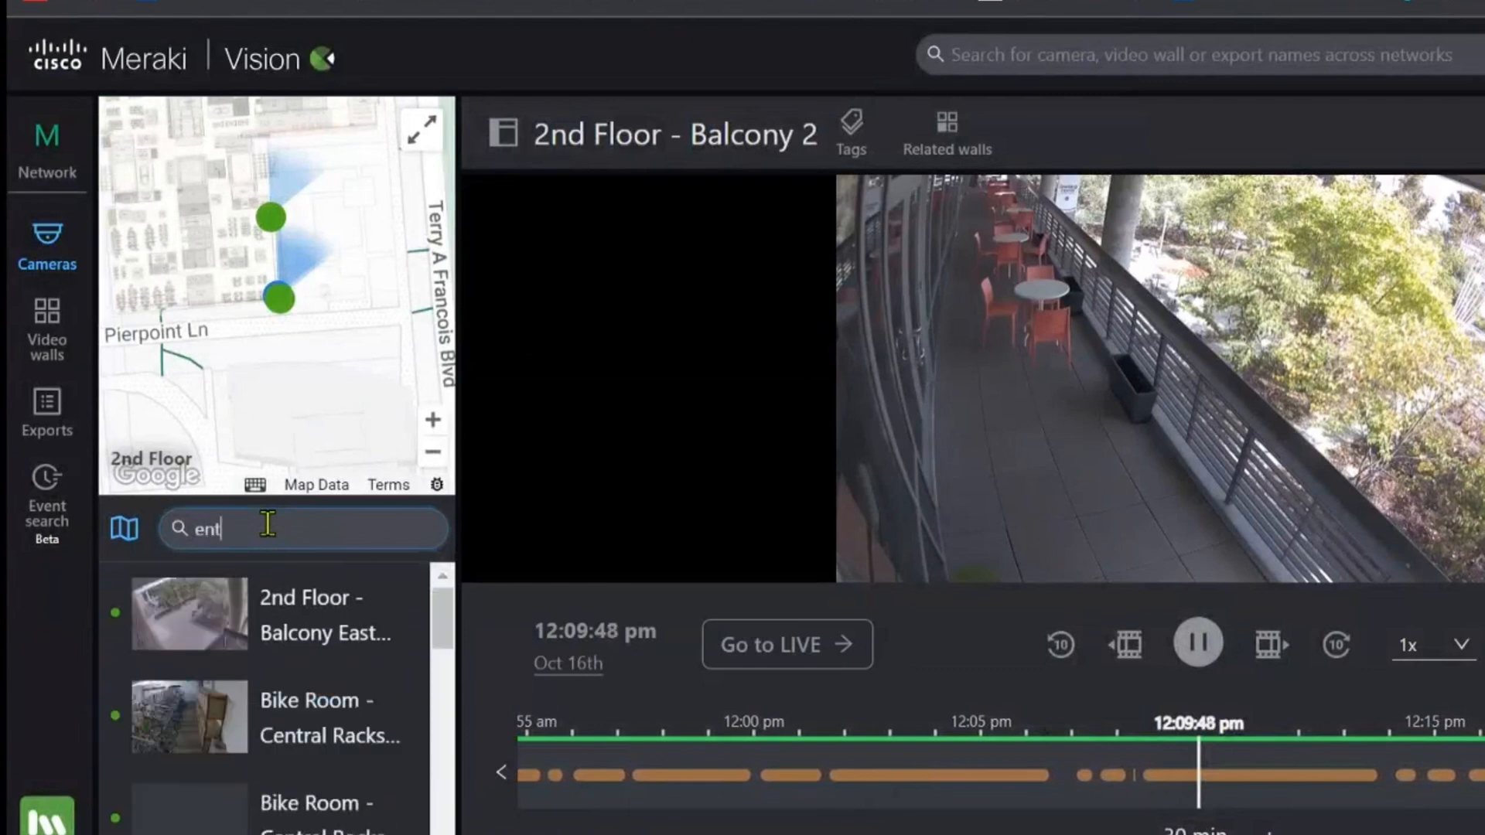
text(5th)
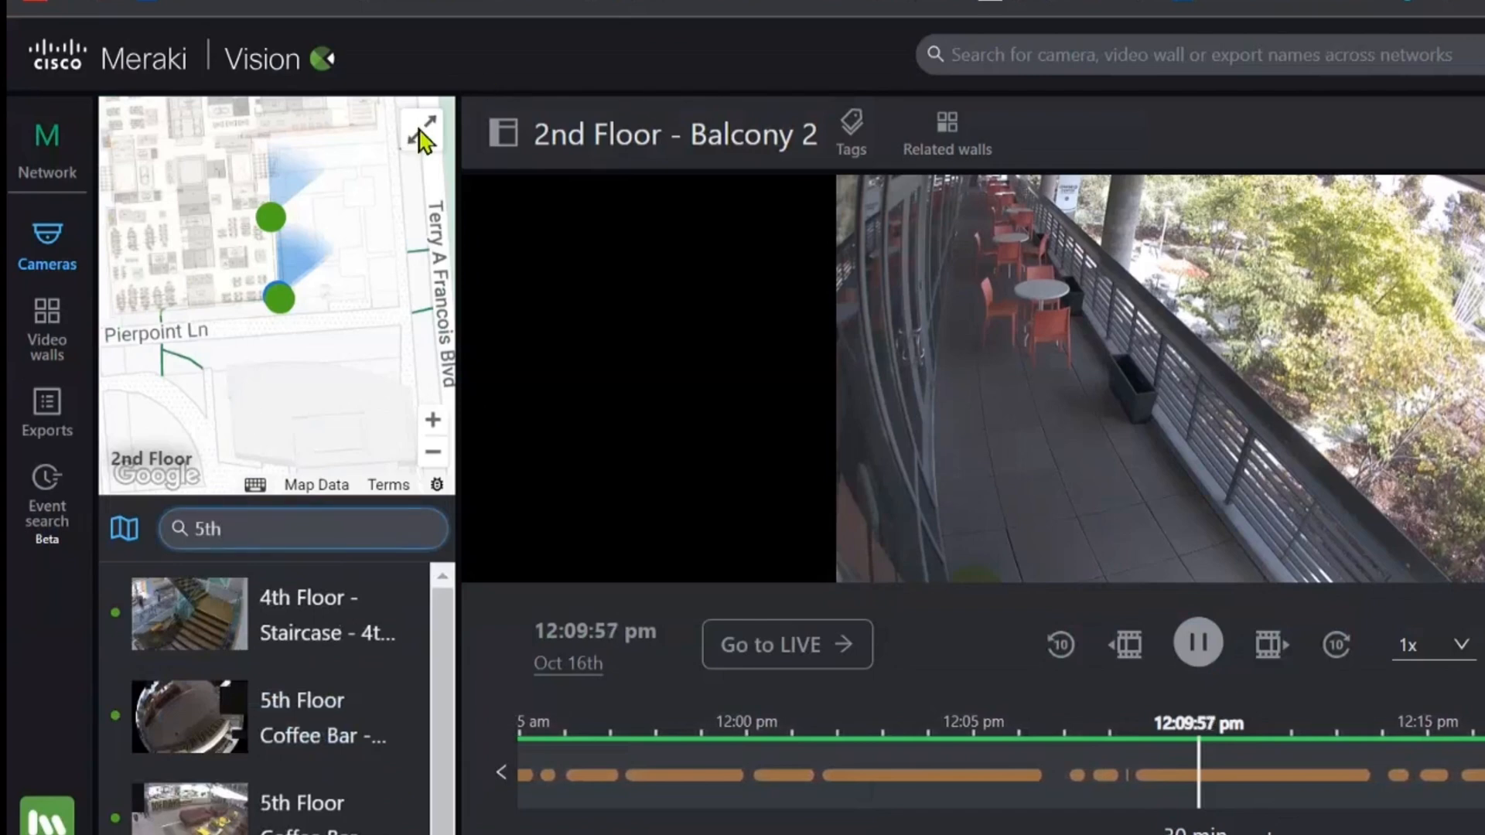
- Expand the mini map to full view and switch it from 2nd Floor to another floor's camera map
click(424, 124)
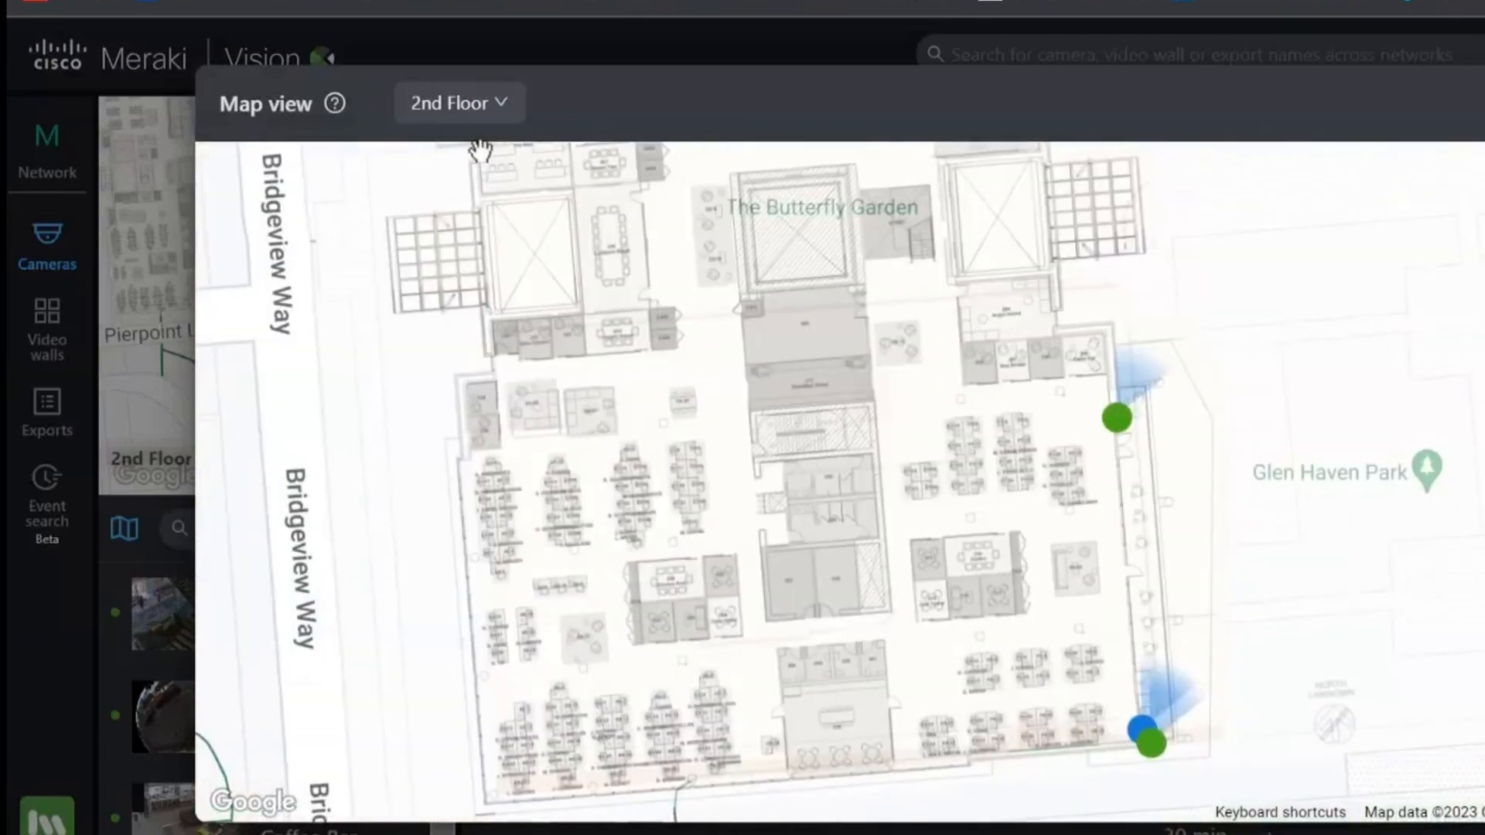
click(461, 102)
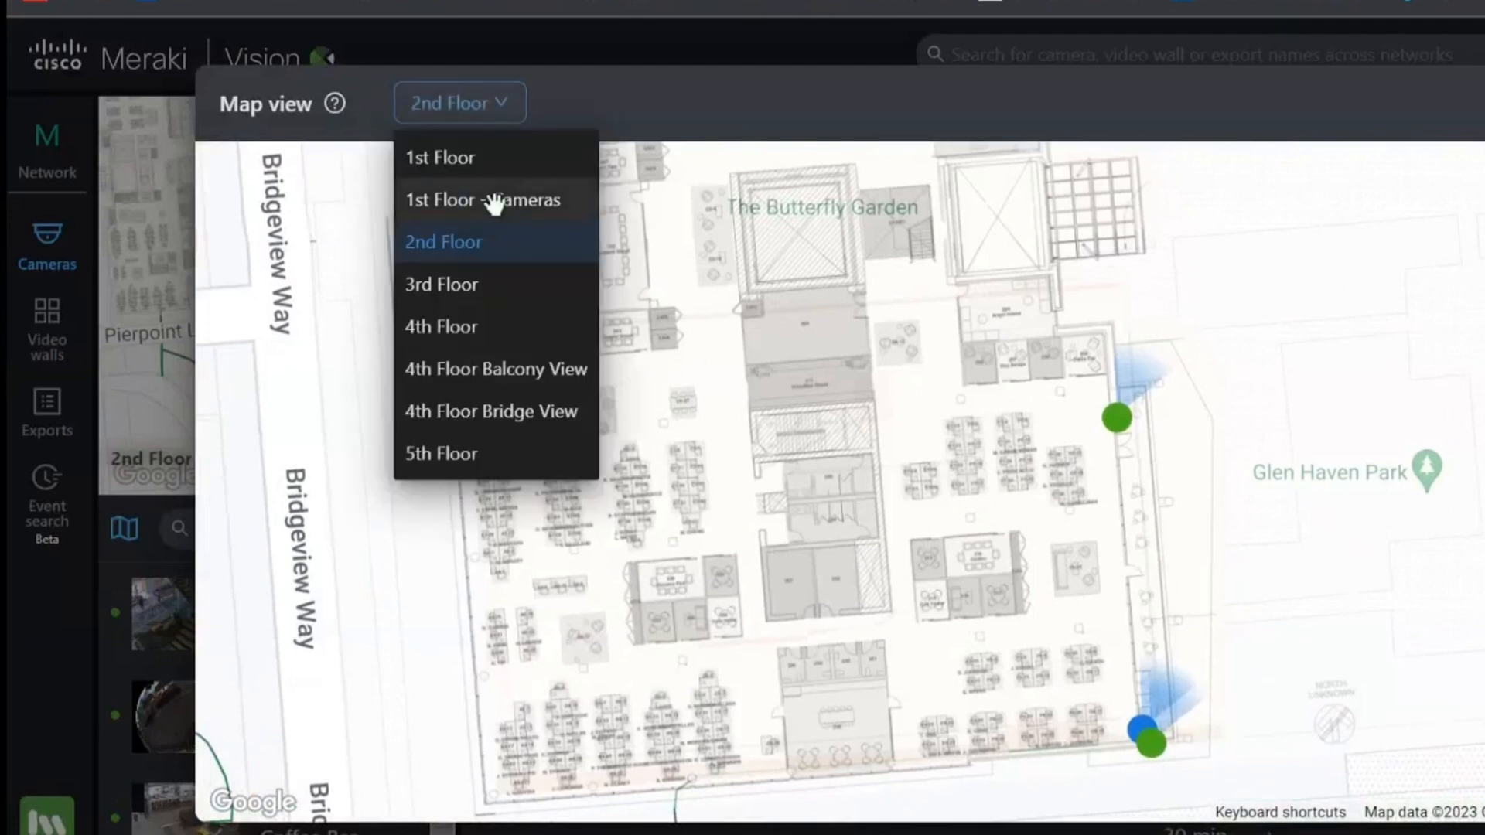
click(495, 199)
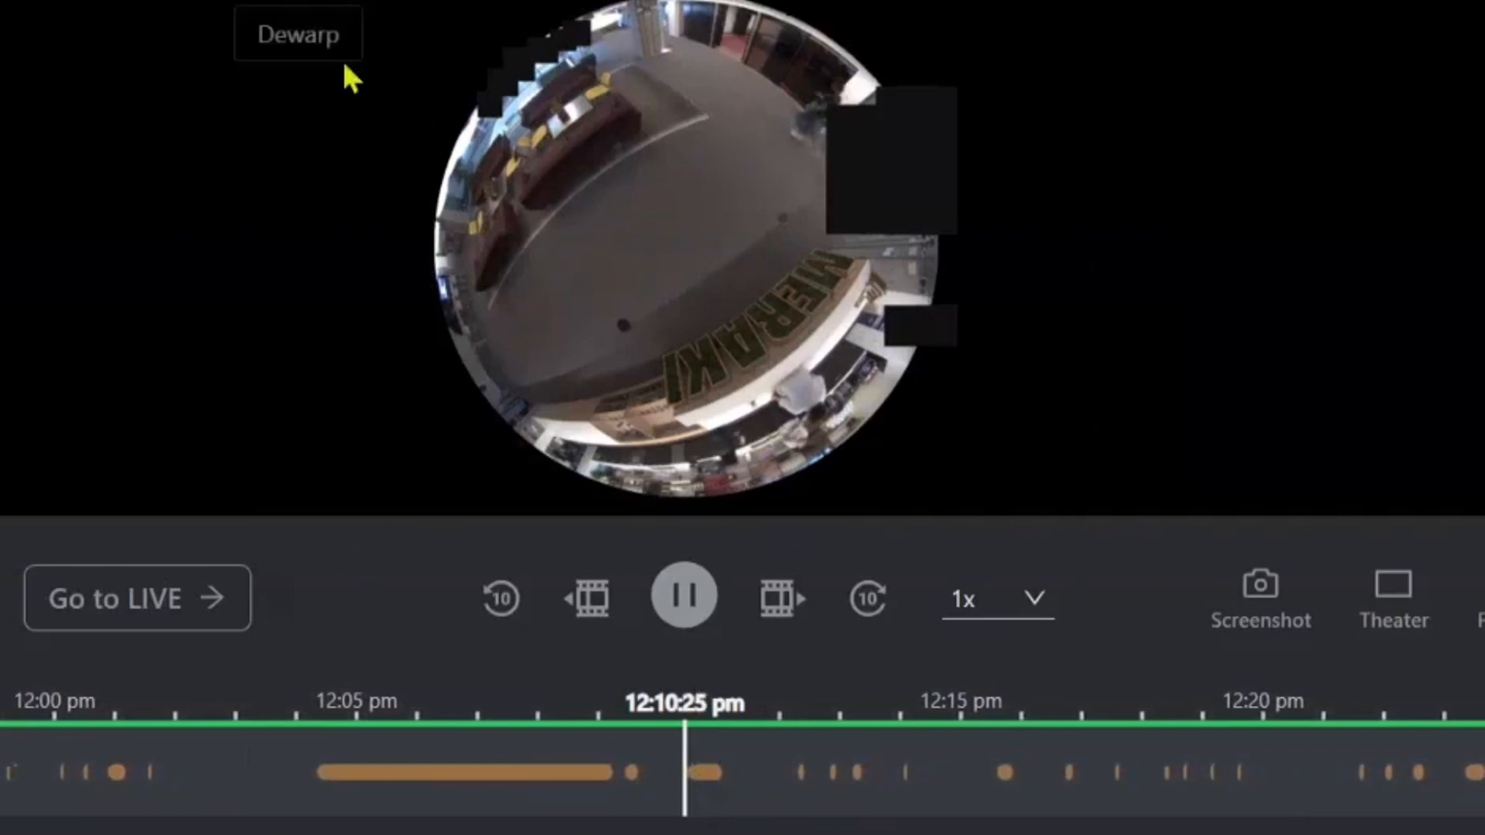
- Dewarp the fisheye feed into a flat view and pan across the lounge seating
click(292, 34)
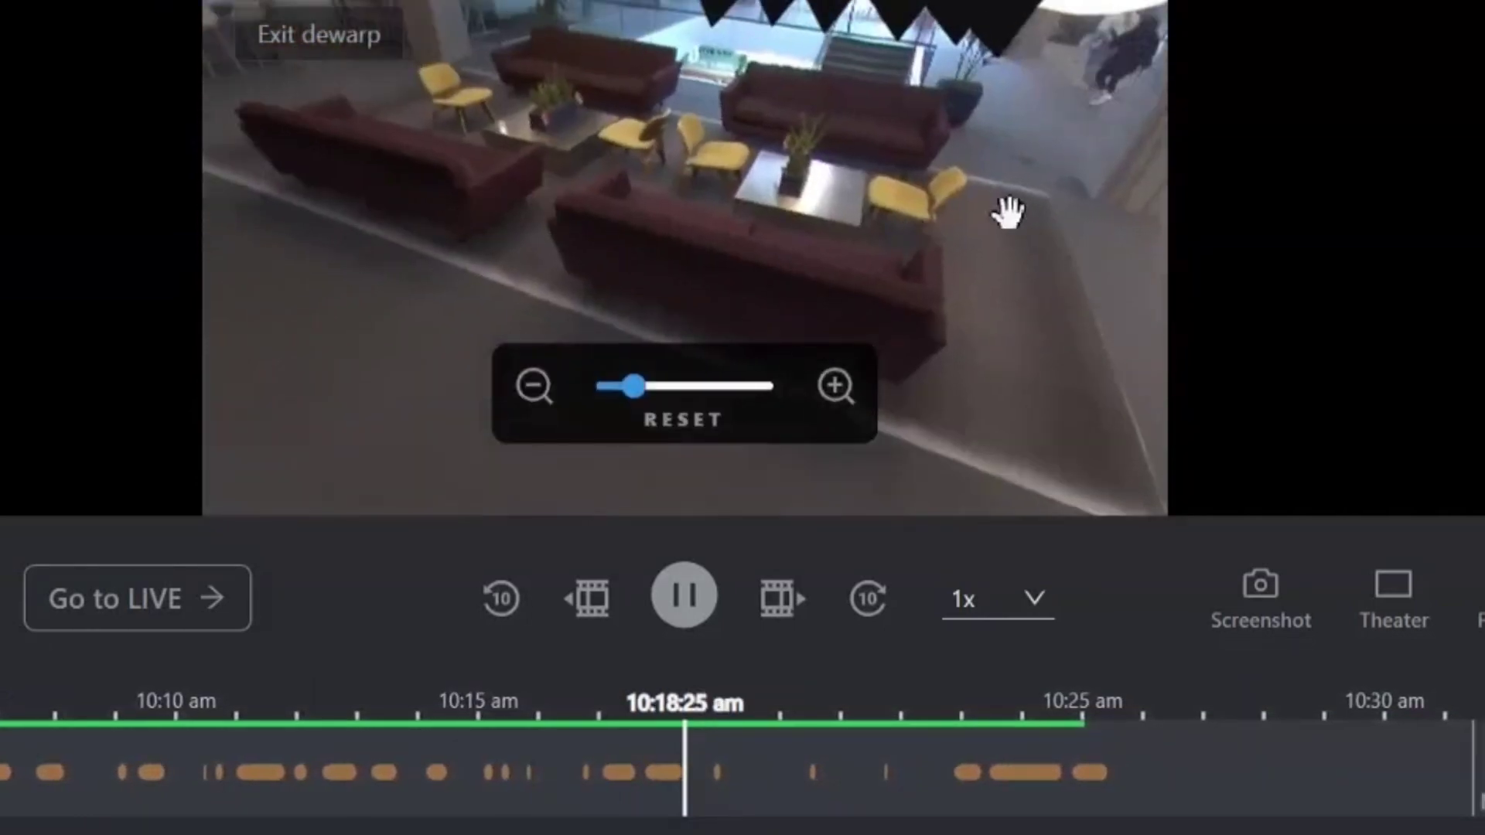
drag(1010, 209, 815, 189)
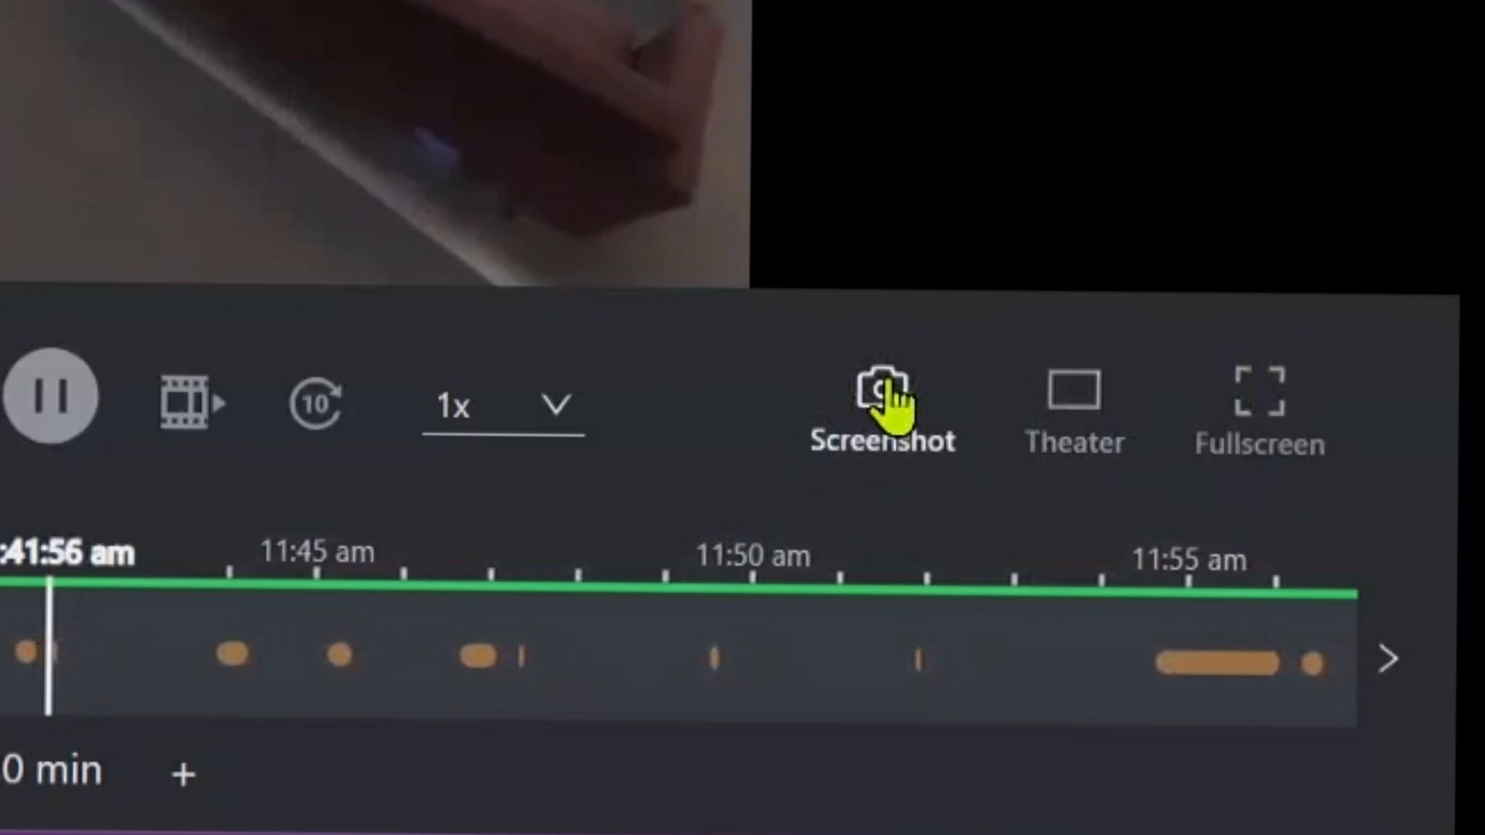
mouse_move(1188, 449)
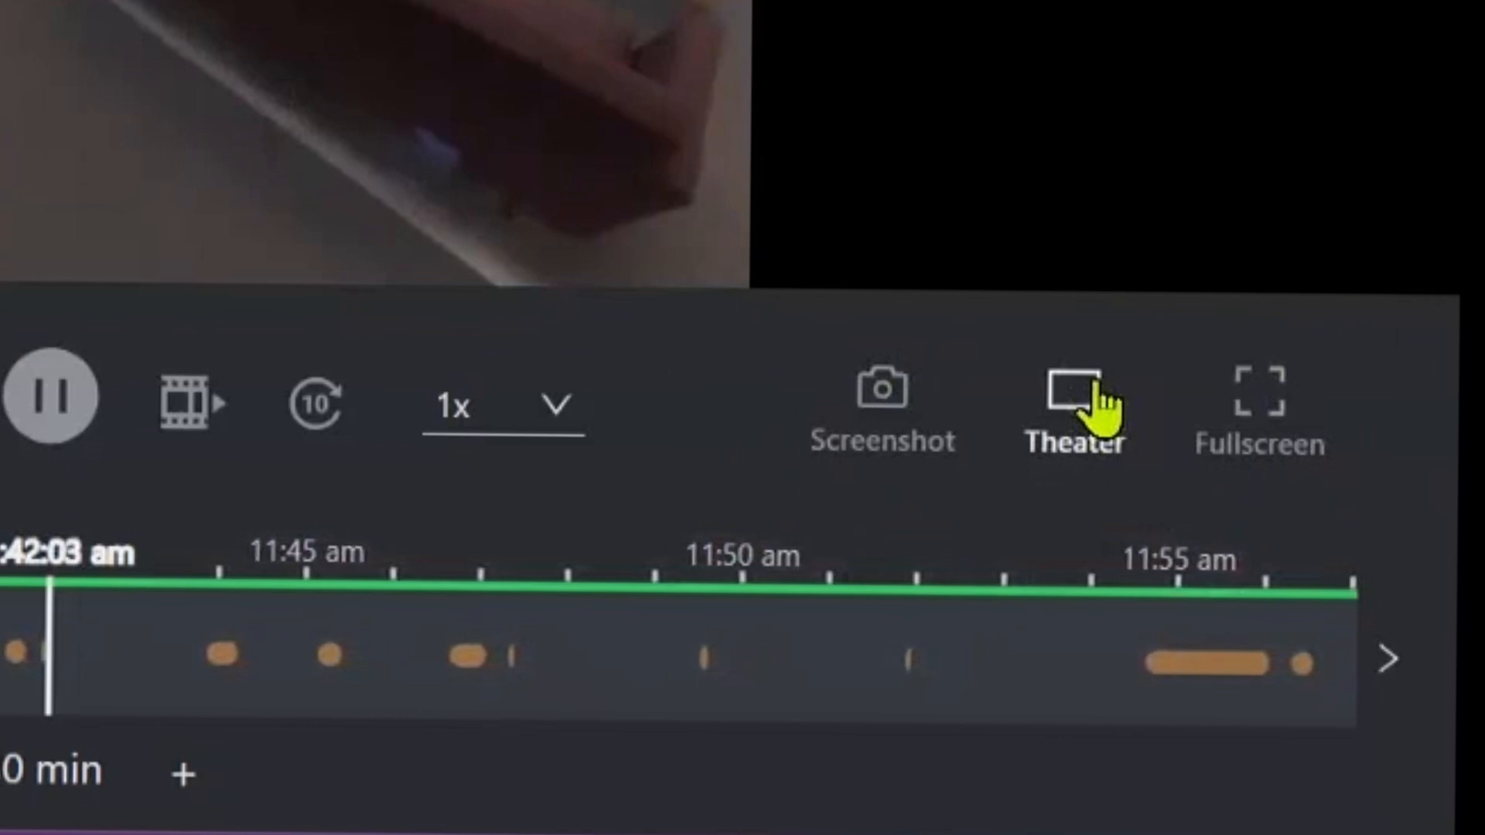
mouse_move(554, 438)
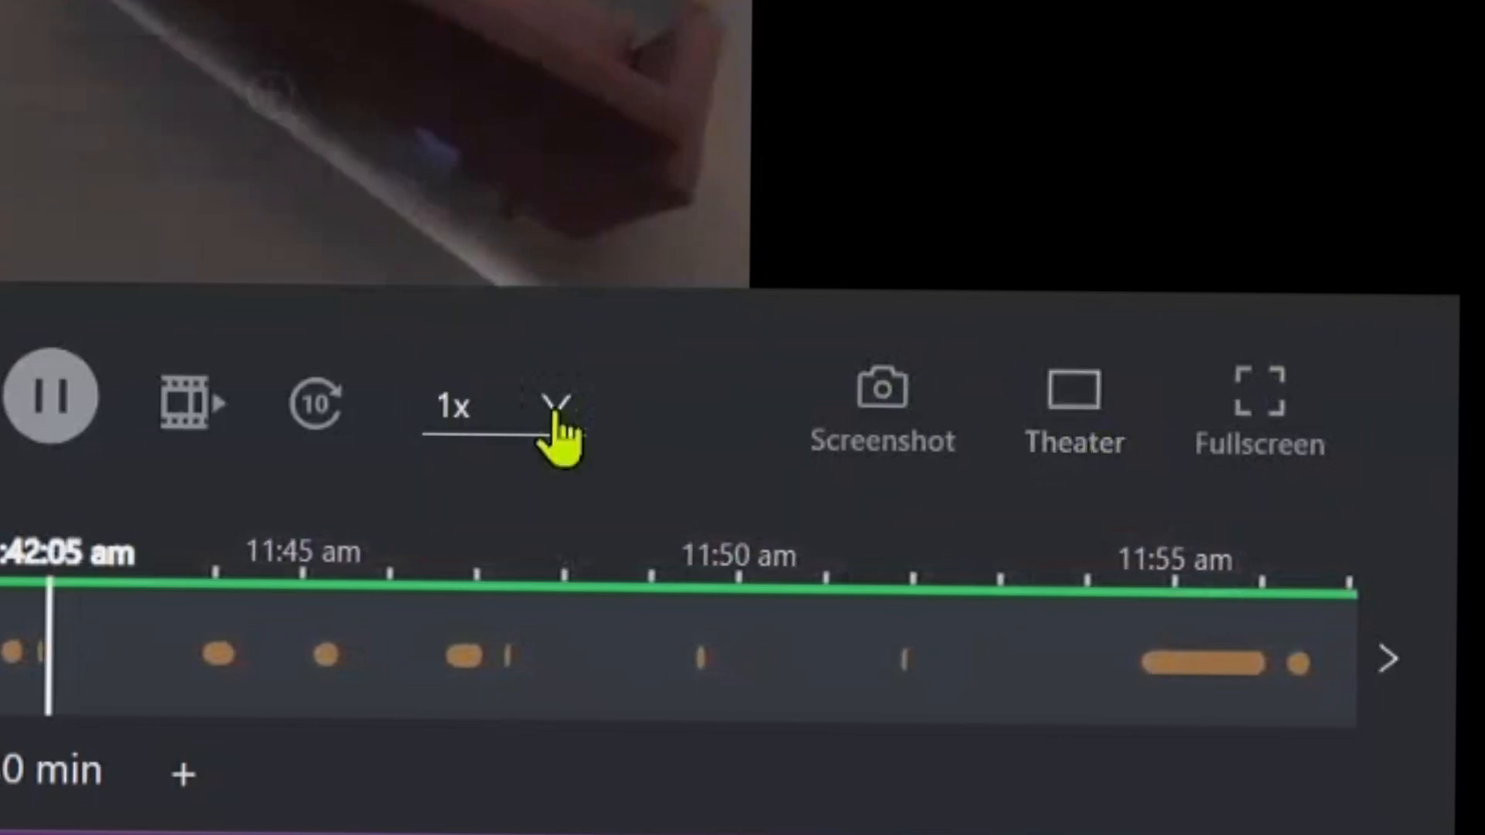
- Show the playback speed choices from 0.5x to 4x for the recorded footage
click(557, 417)
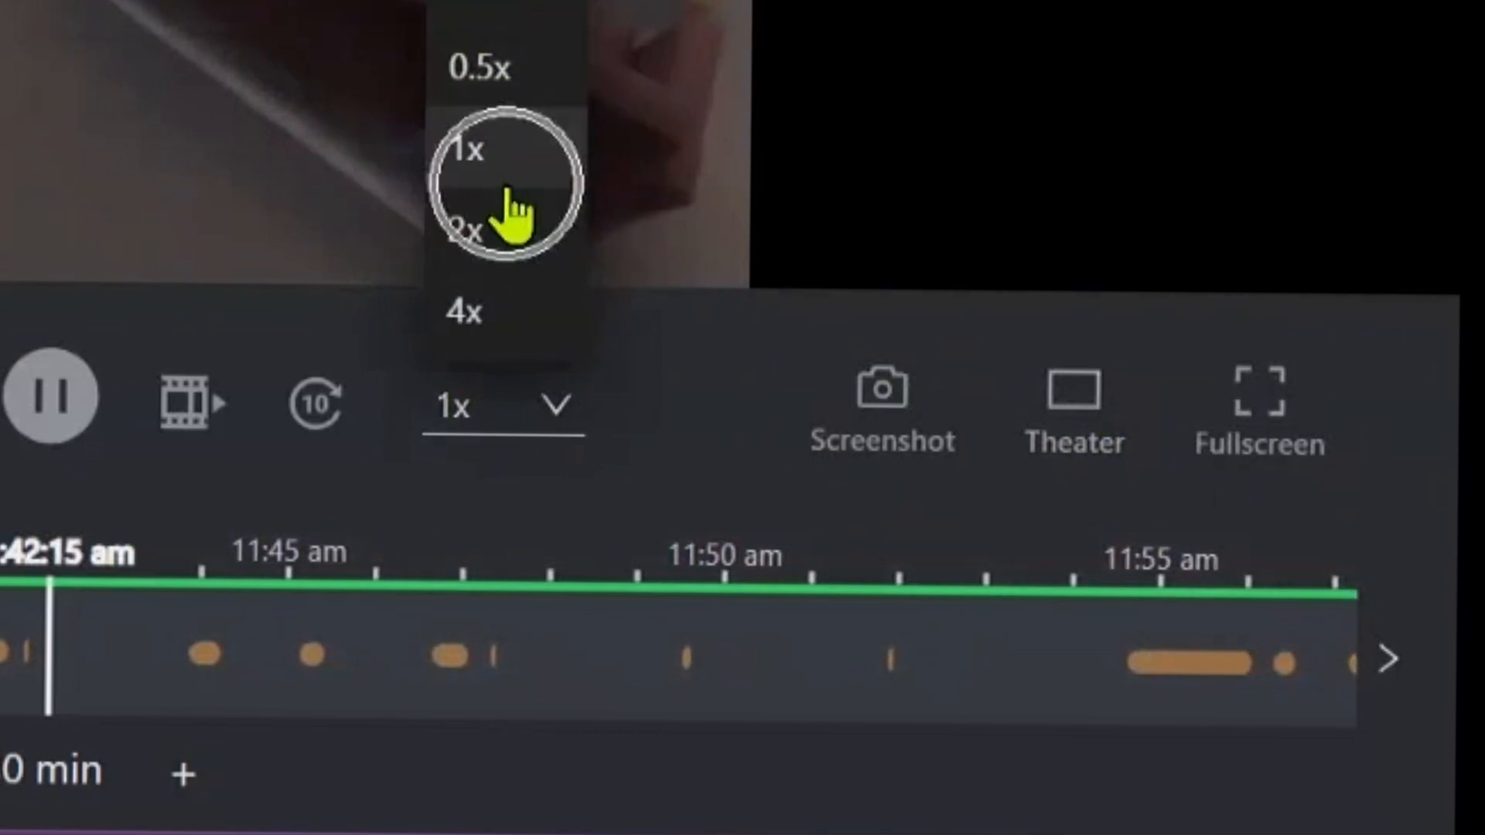
mouse_move(530, 318)
text(s)
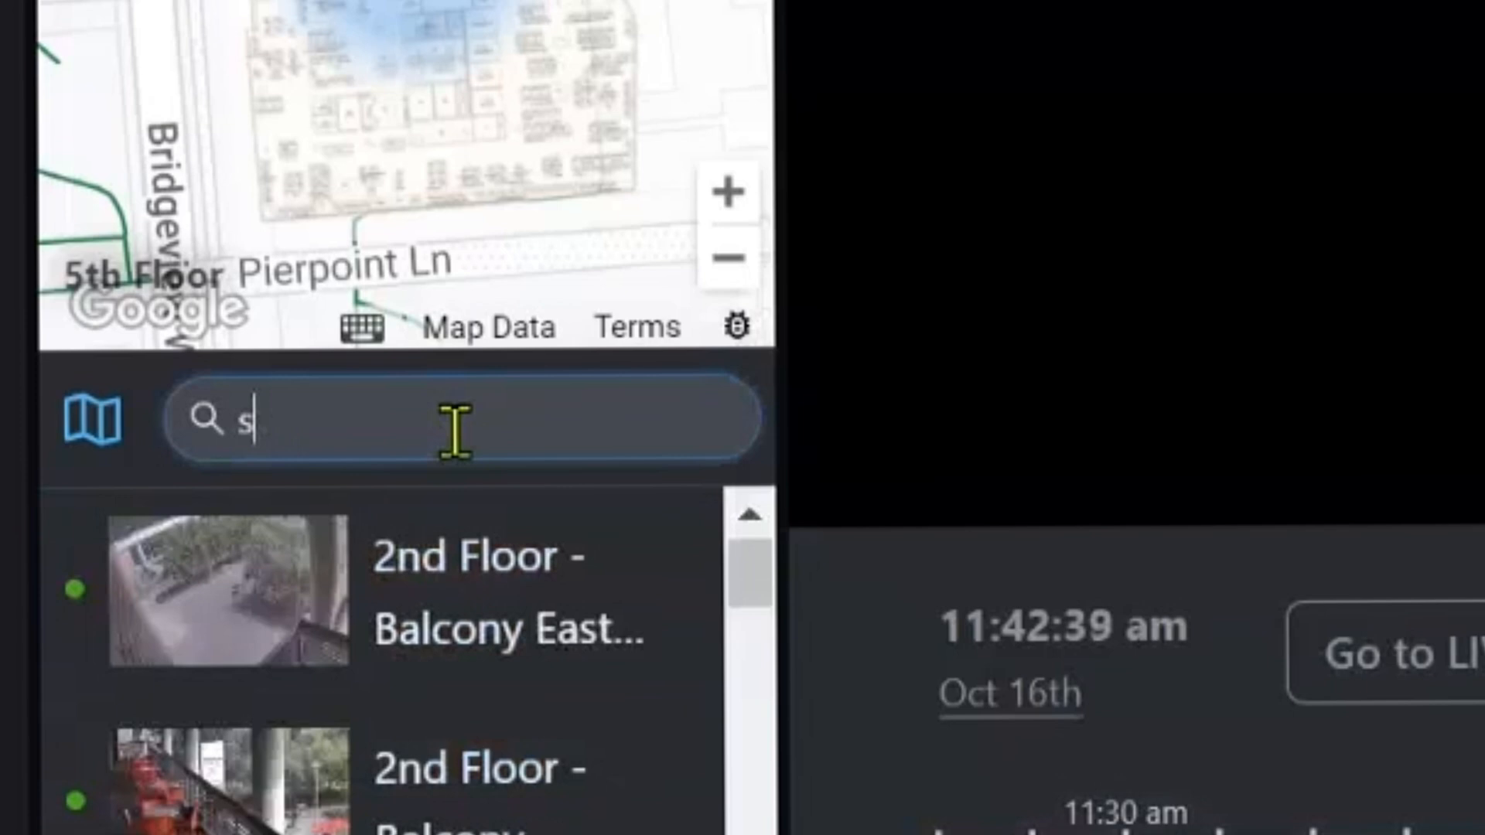
- Filter the camera list by 'stair' to find the staircase cameras
text(tair)
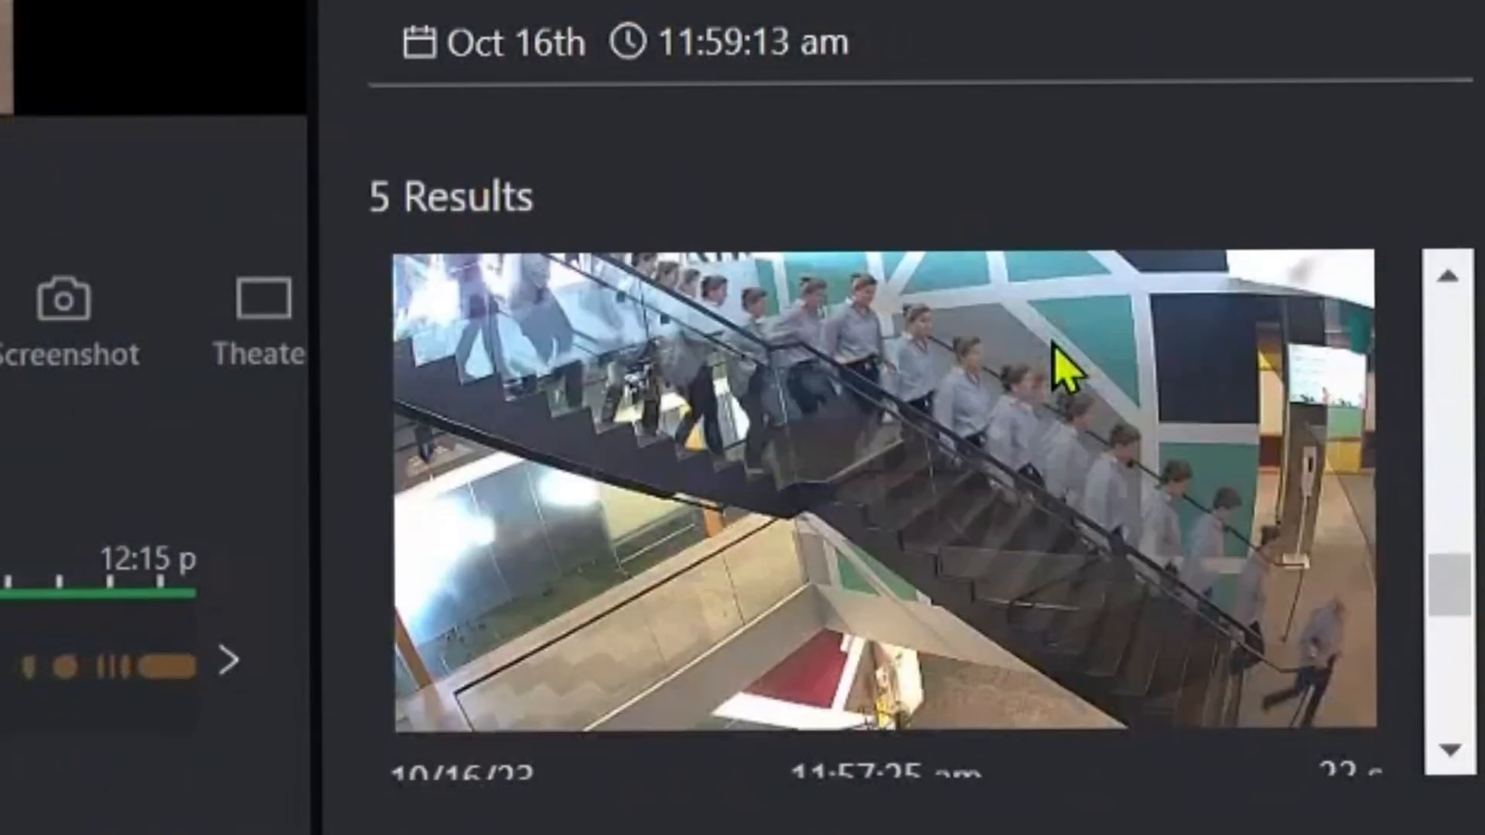
- Scroll through the five motion search results for the staircase camera
scroll(down, 3)
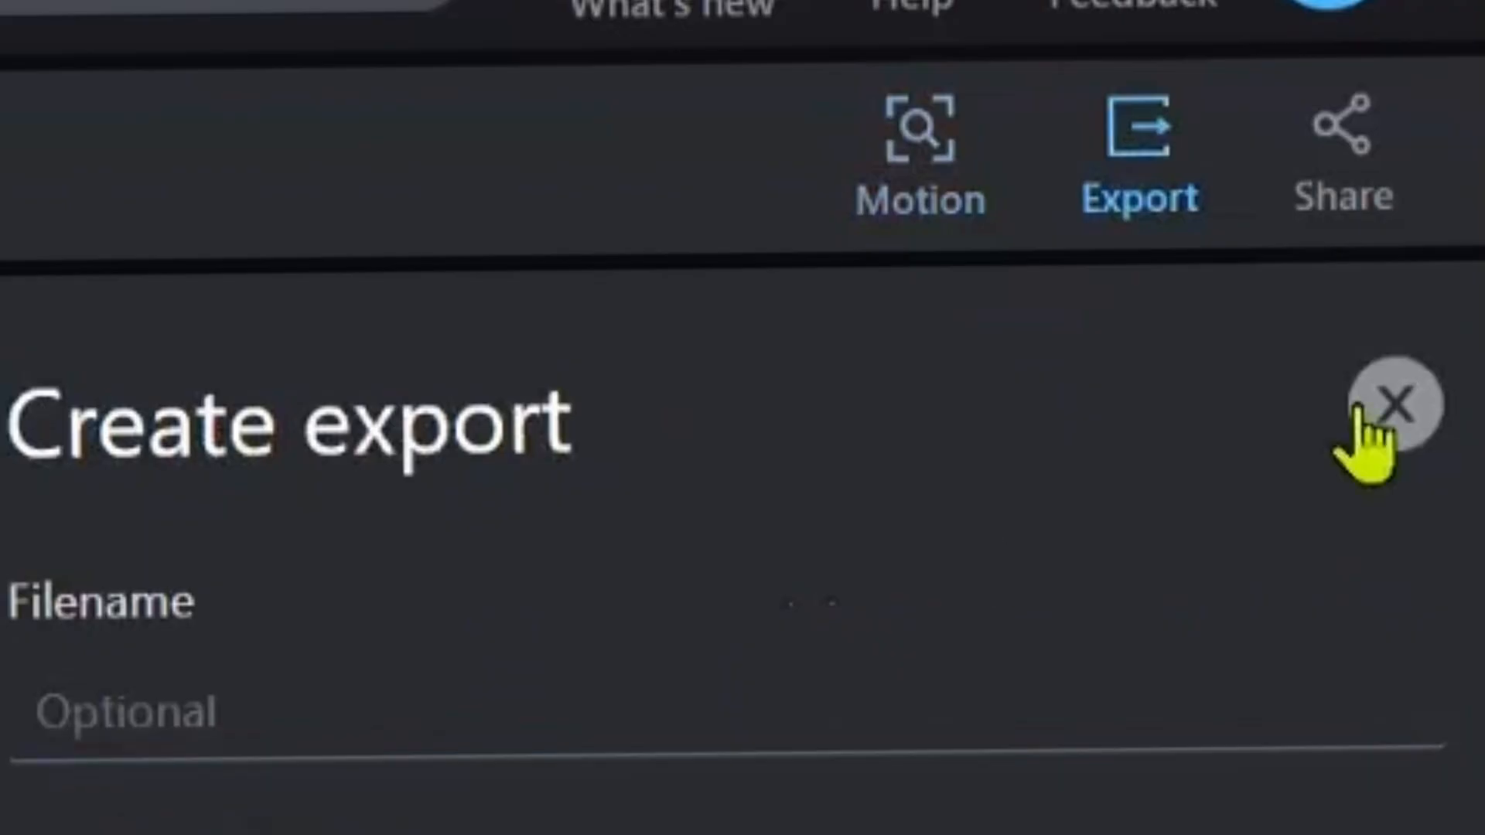
- Dismiss the Create export form without creating an export
click(1391, 402)
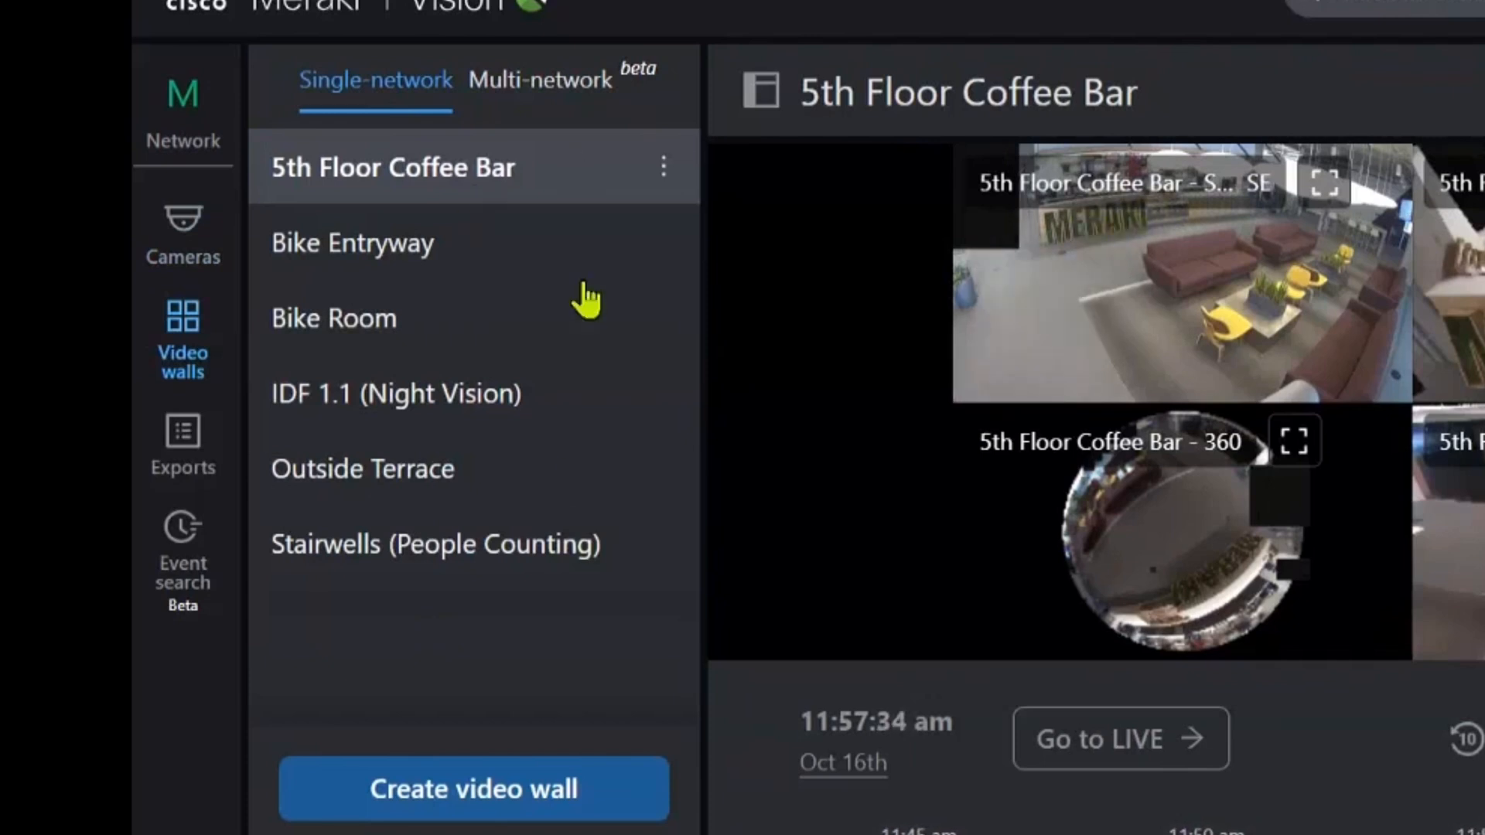
- Select another saved wall from the Single-network video walls list
click(361, 469)
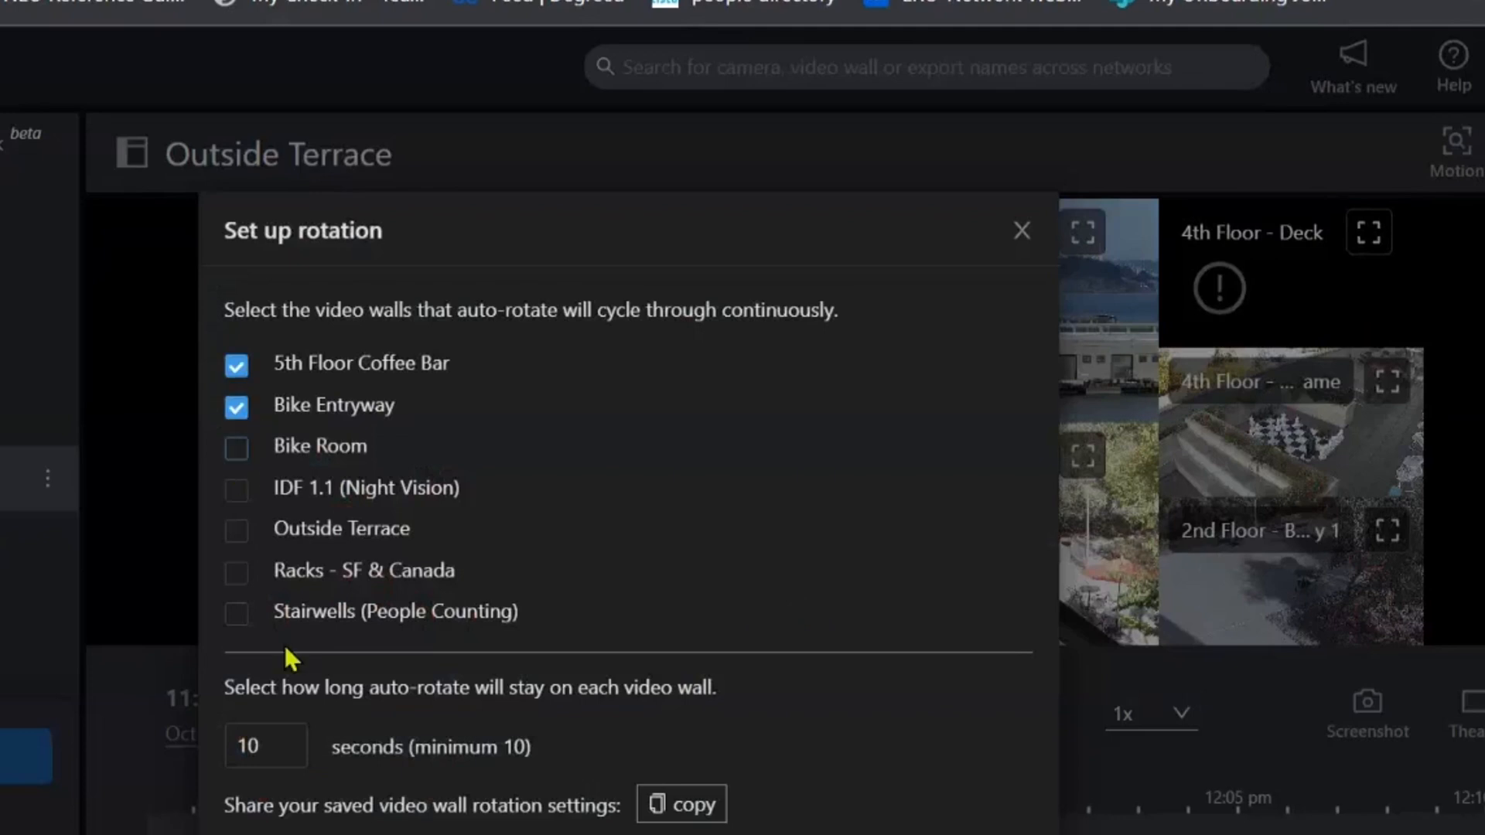
- Edit the video wall rotation to cycle 5th Floor Coffee Bar and Bike Entryway every 10 seconds
click(237, 447)
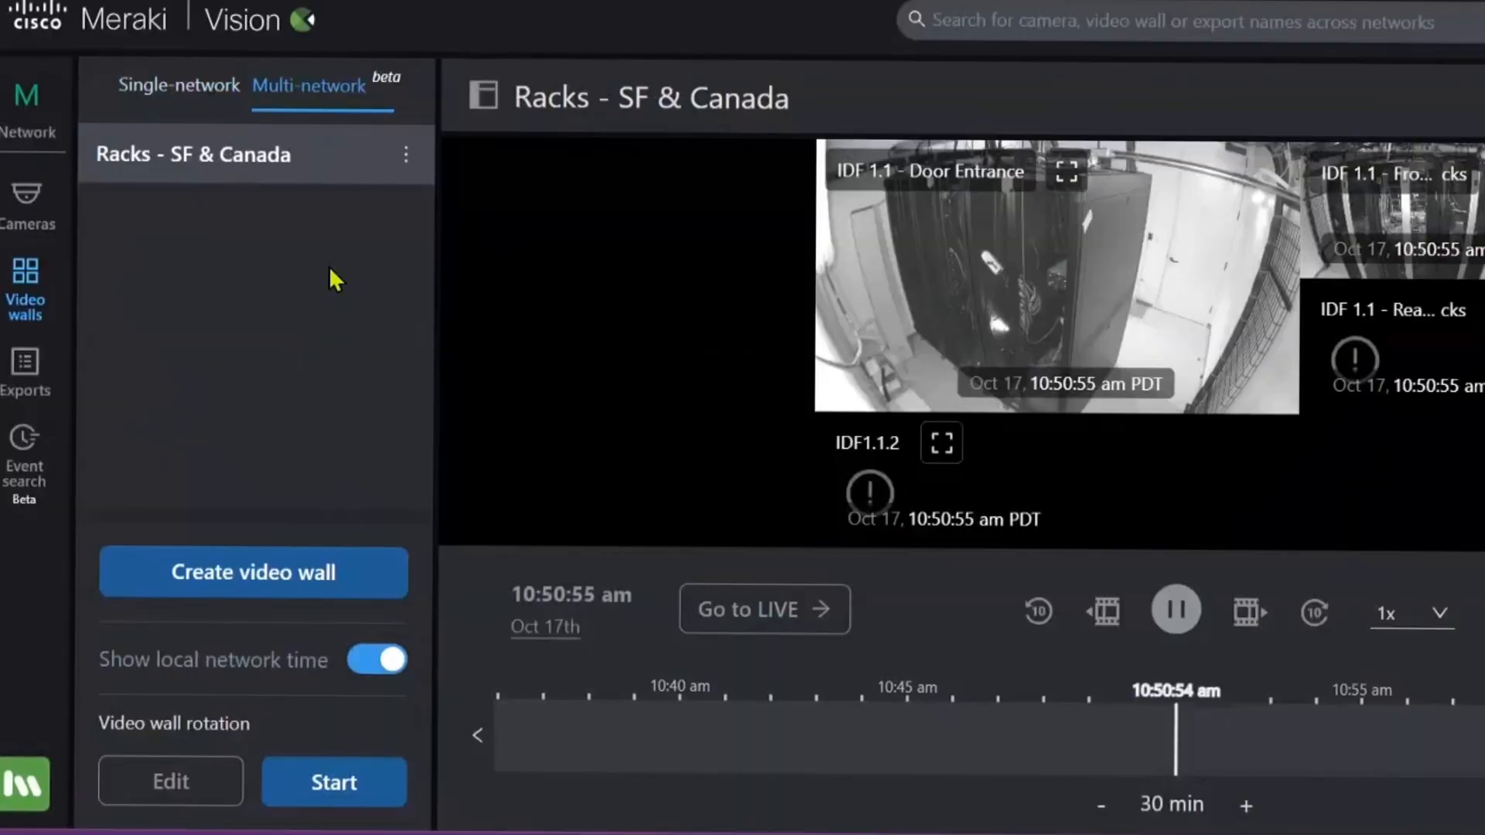
mouse_move(323, 272)
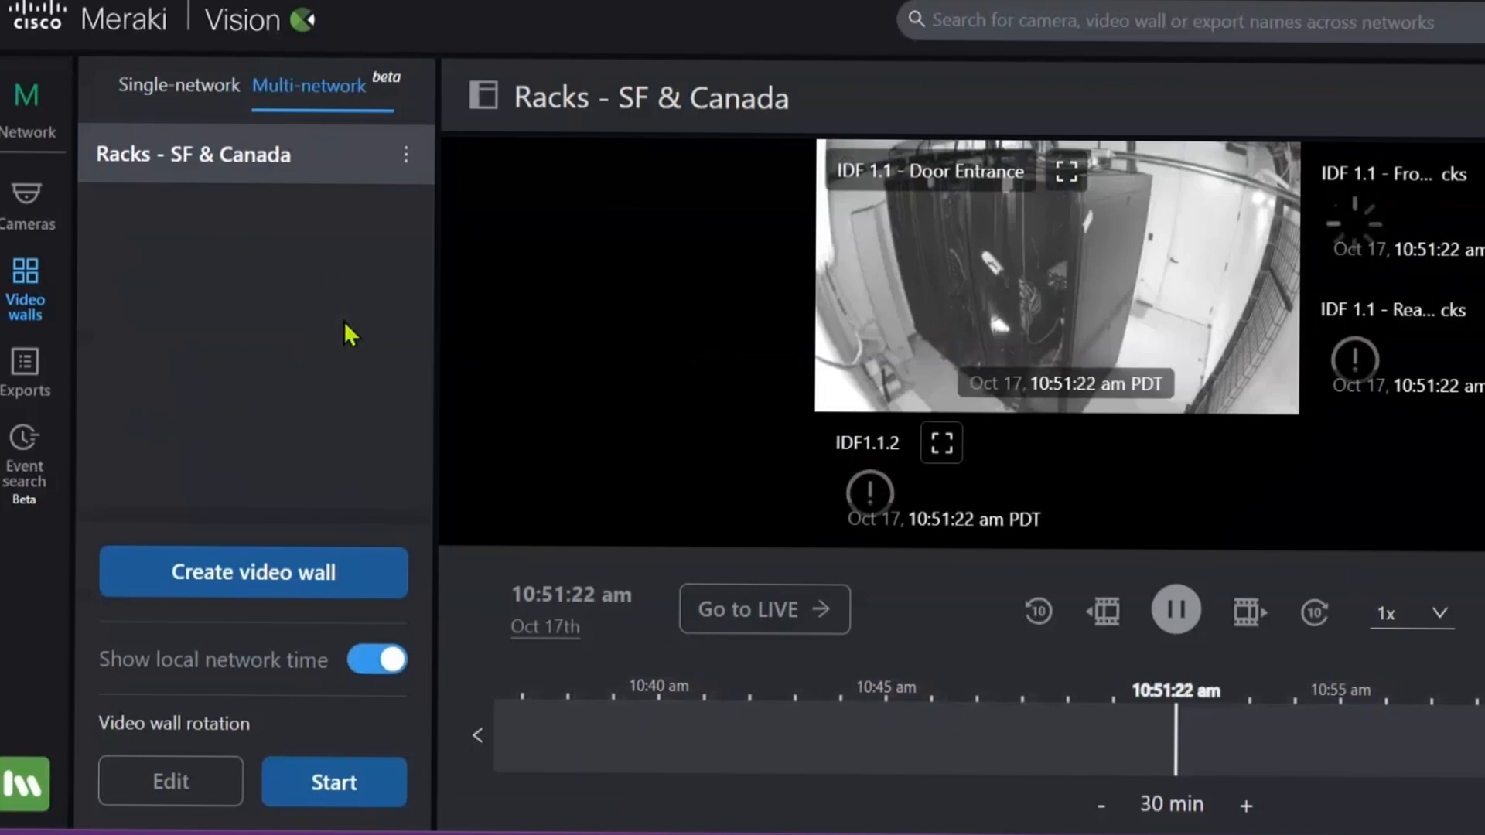
- Open the Racks - SF & Canada multi-network wall with its IDF rack camera feeds
click(376, 659)
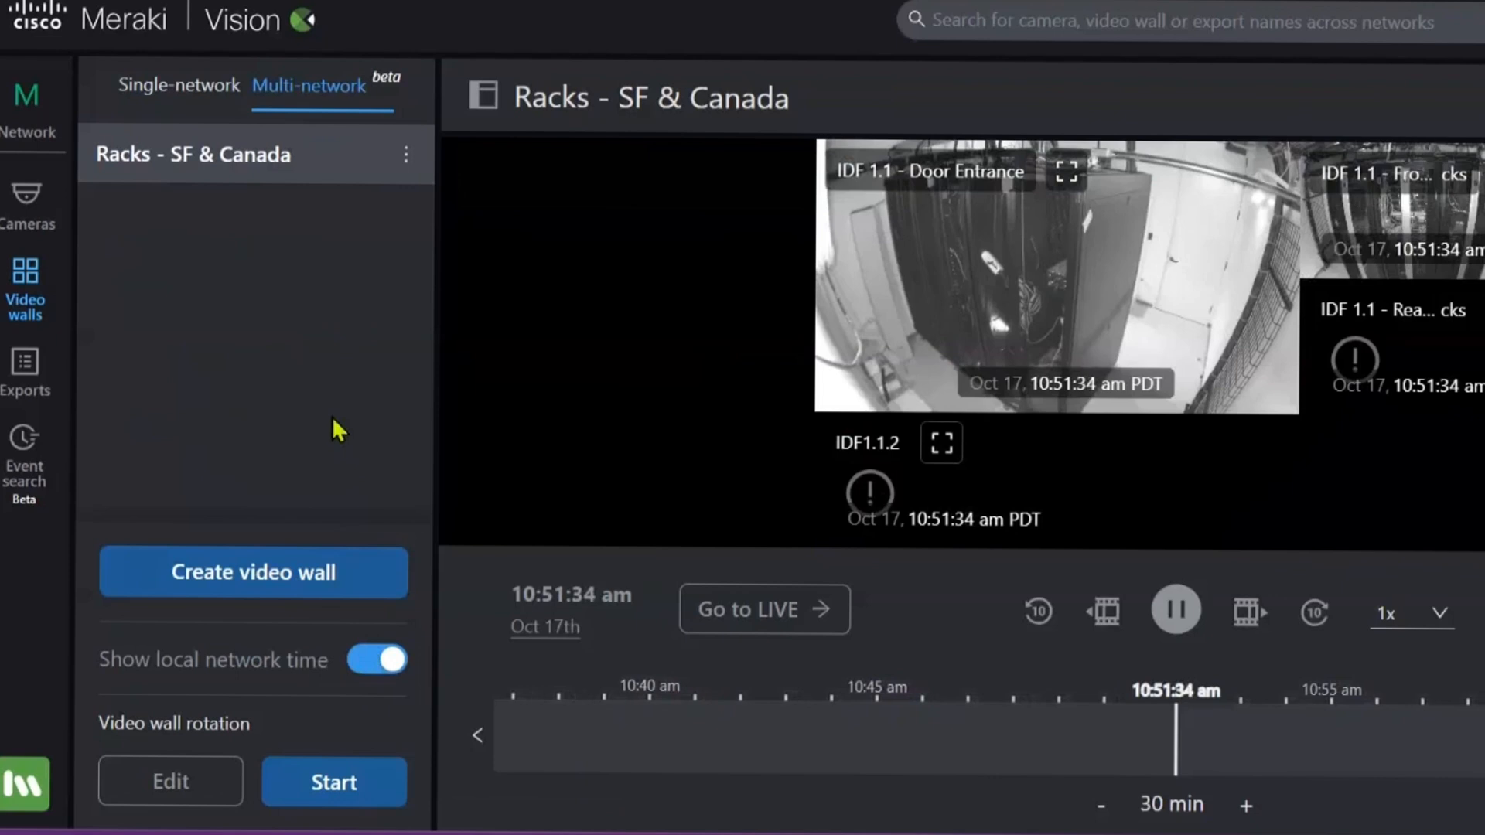
mouse_move(232, 352)
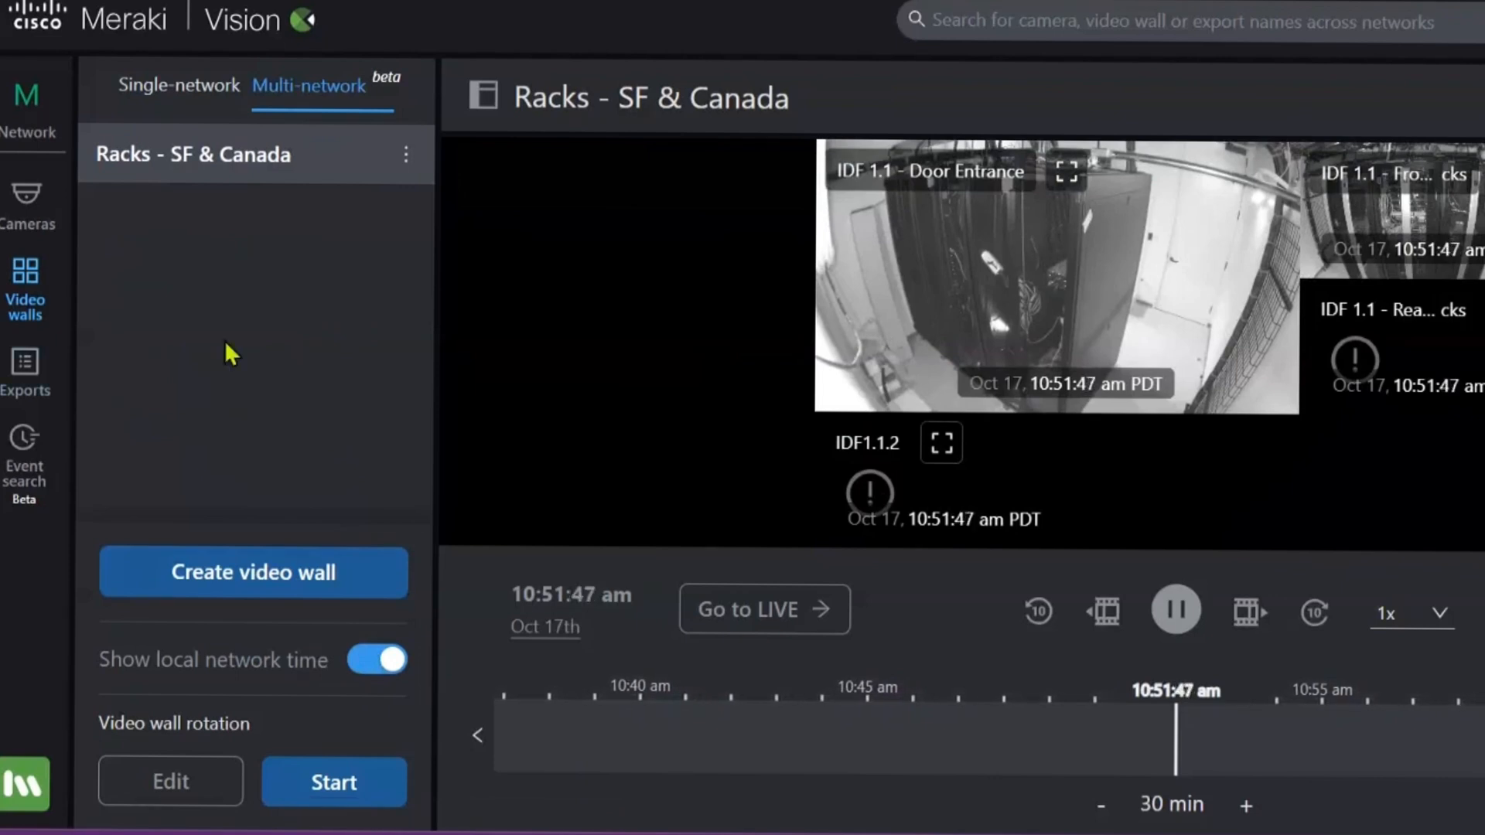
mouse_move(142, 461)
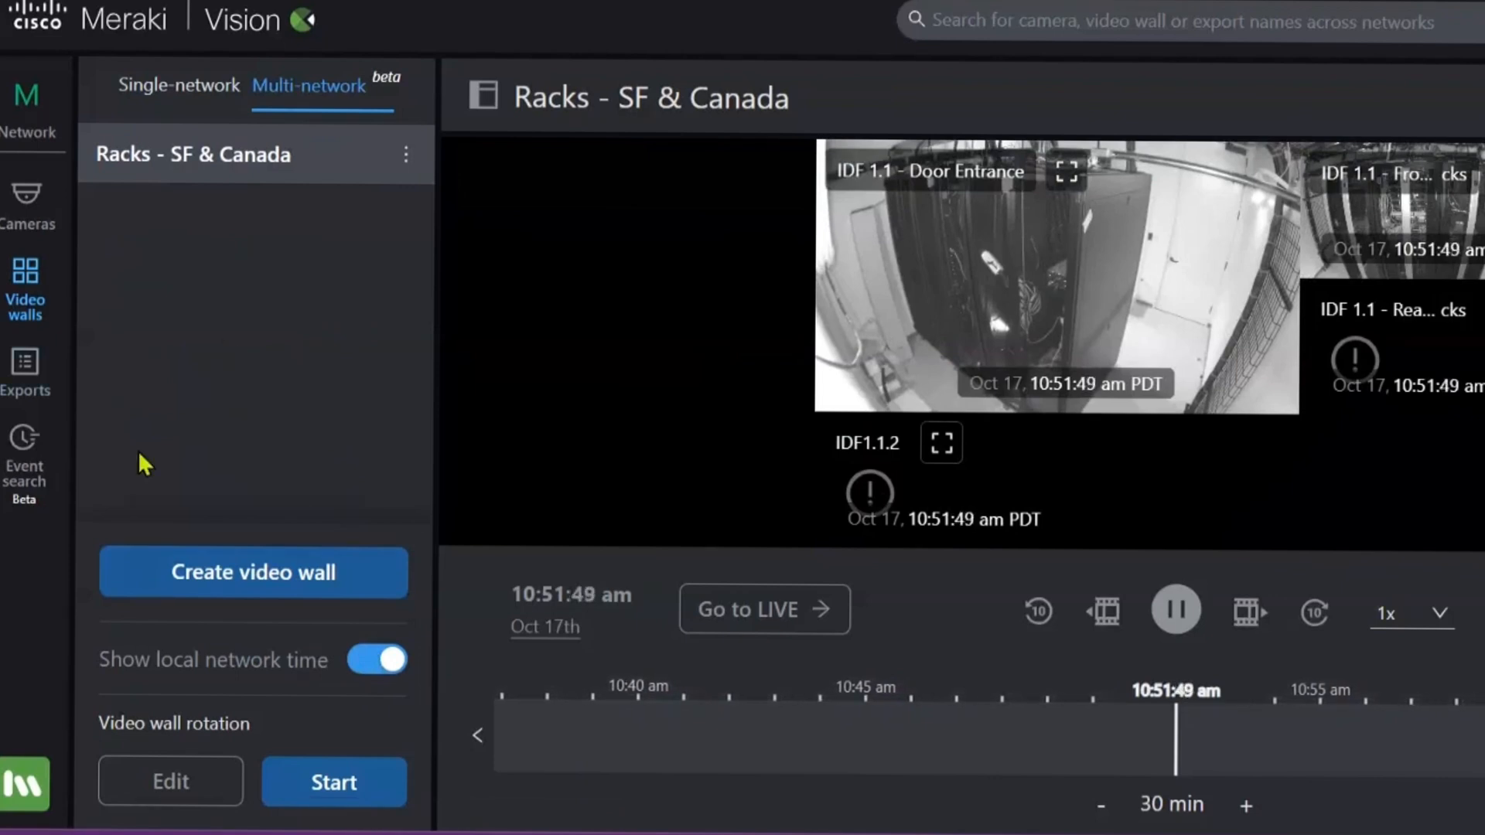
mouse_move(255, 402)
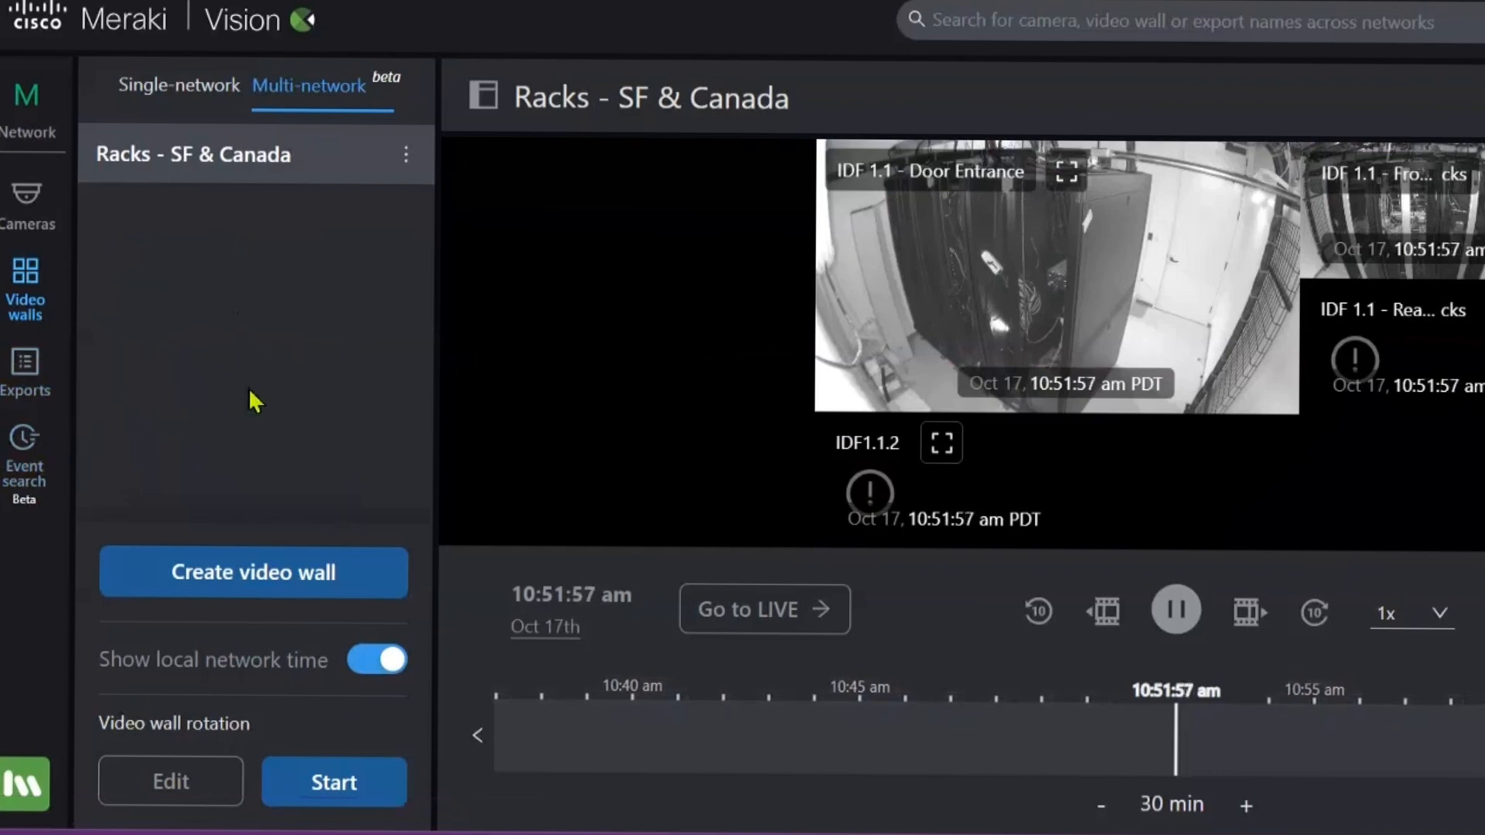
mouse_move(29, 456)
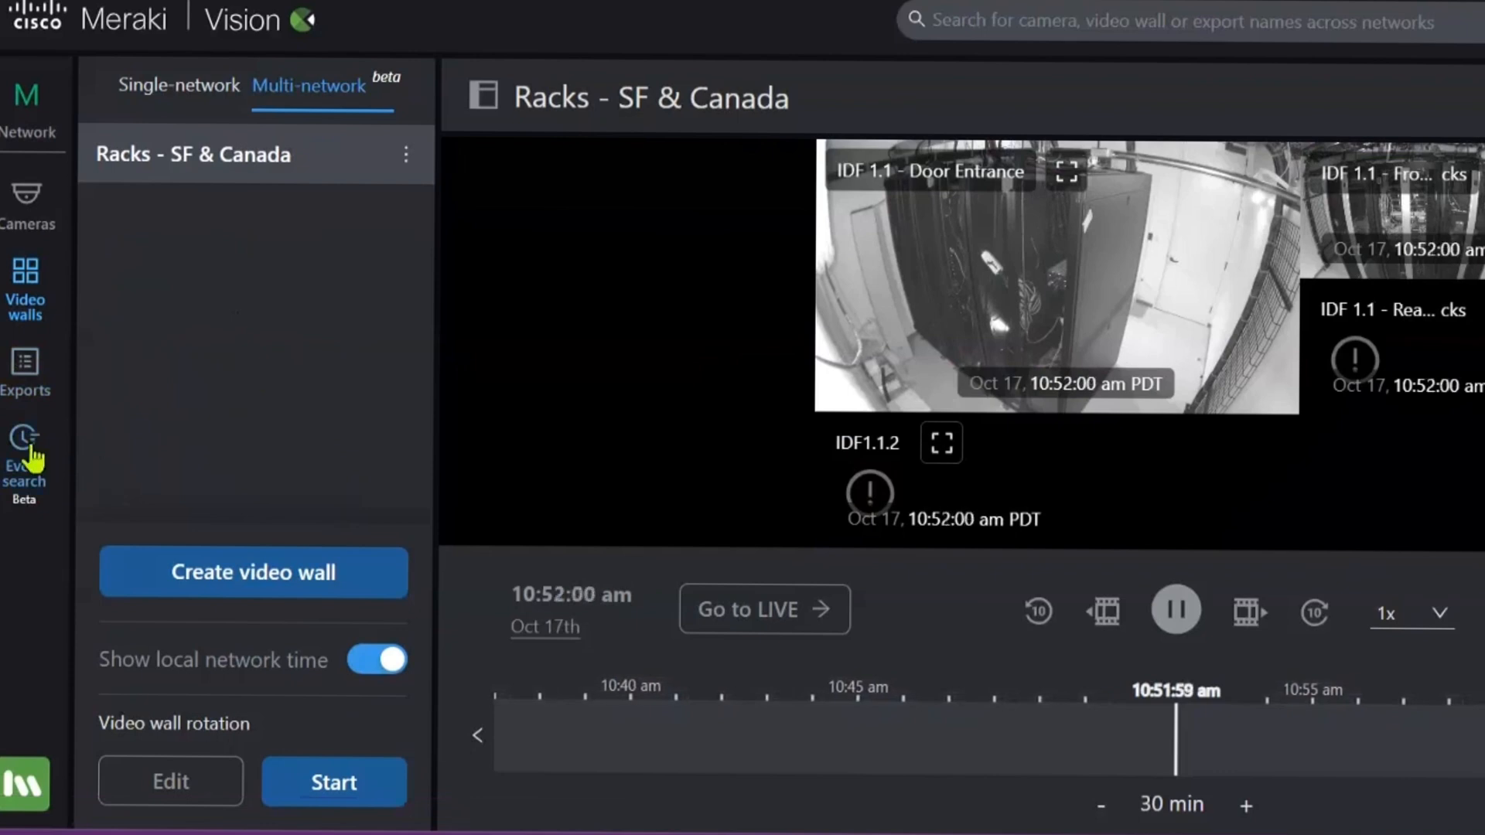
- Go to Event search and review its time range of Oct 16, 09:15 AM to 12:00 PM
click(24, 436)
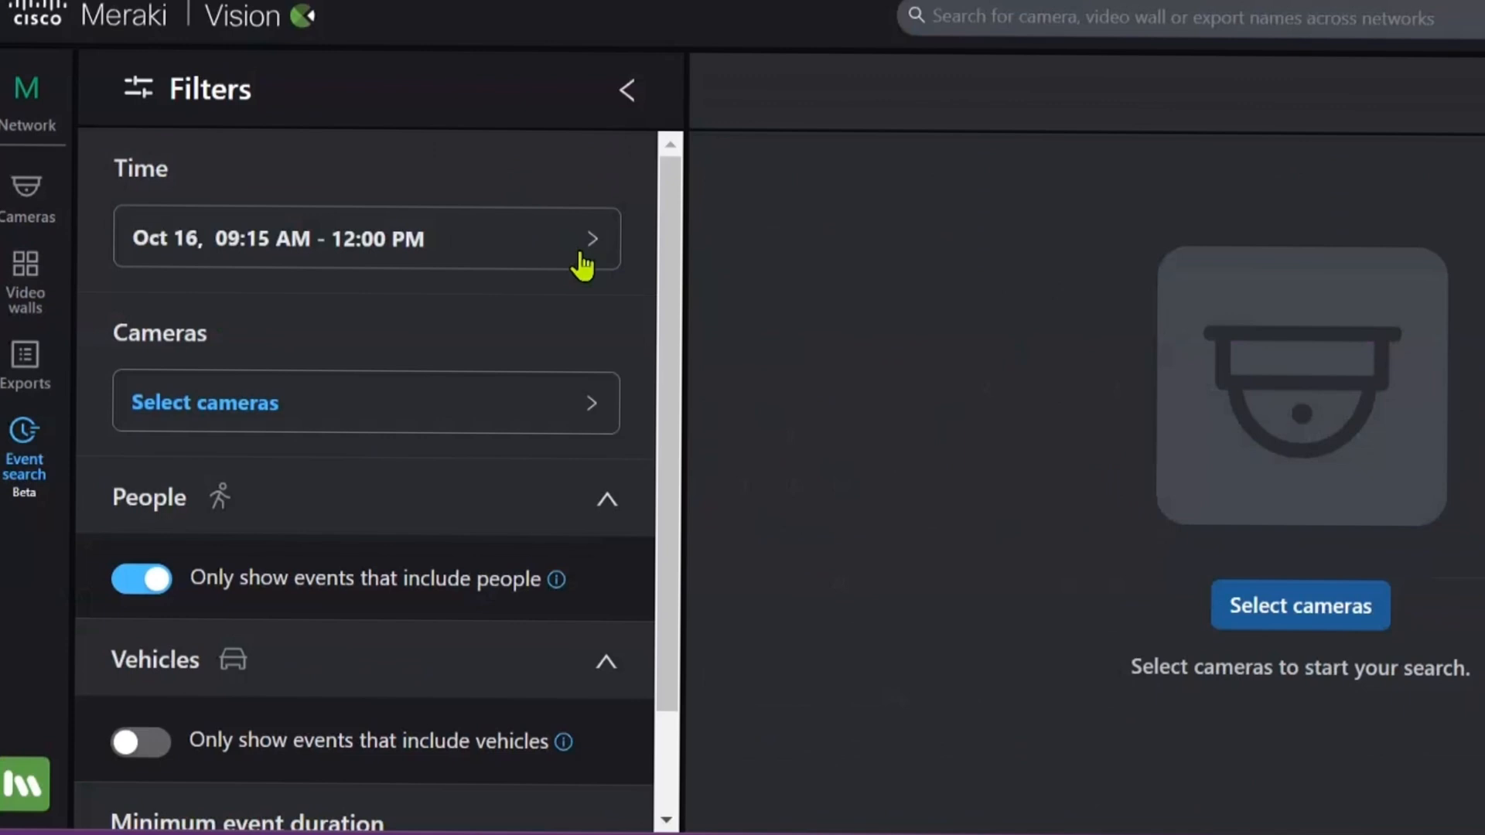
click(365, 238)
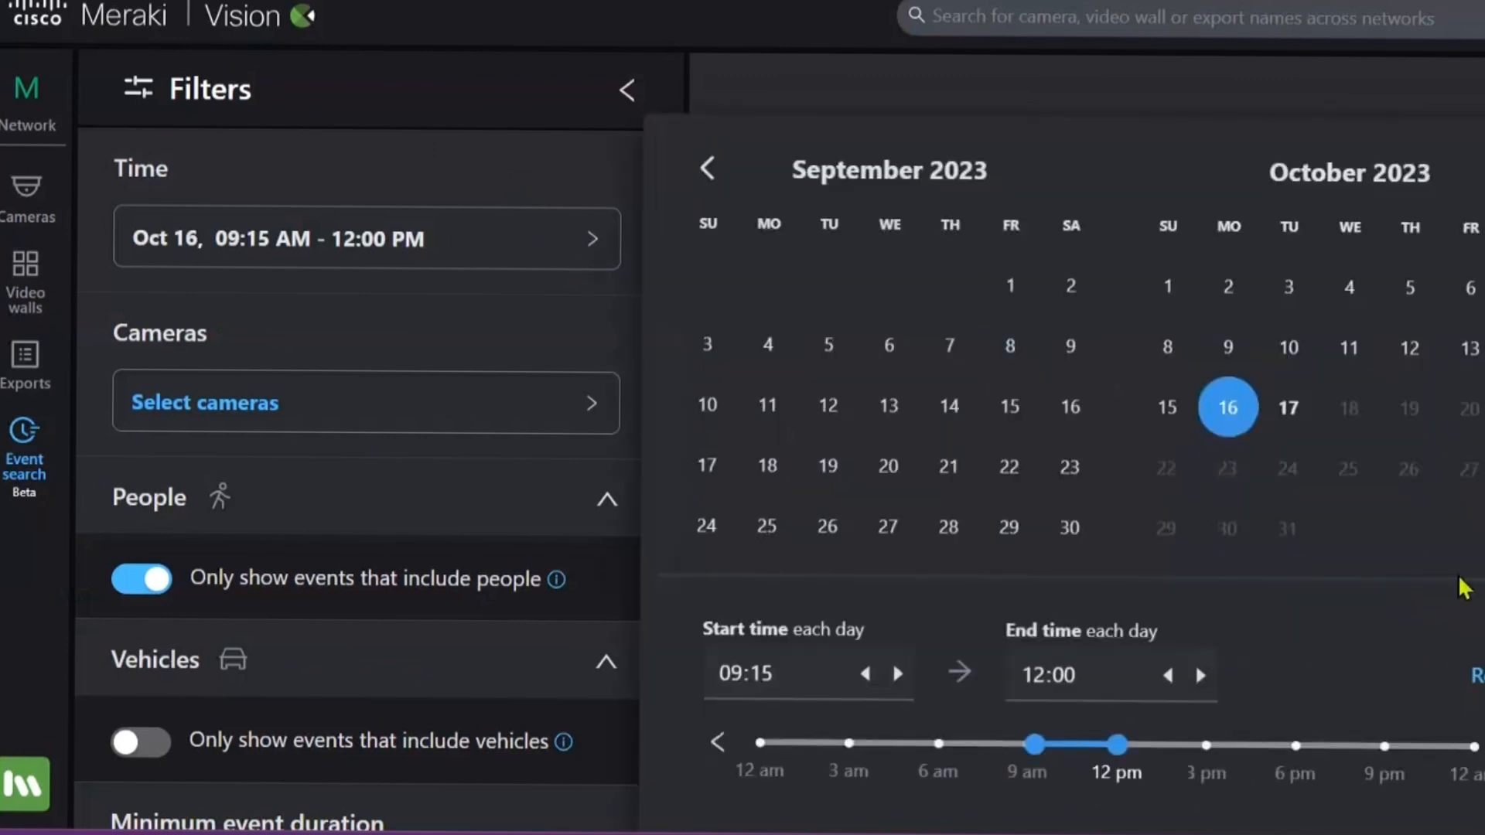
mouse_move(1361, 694)
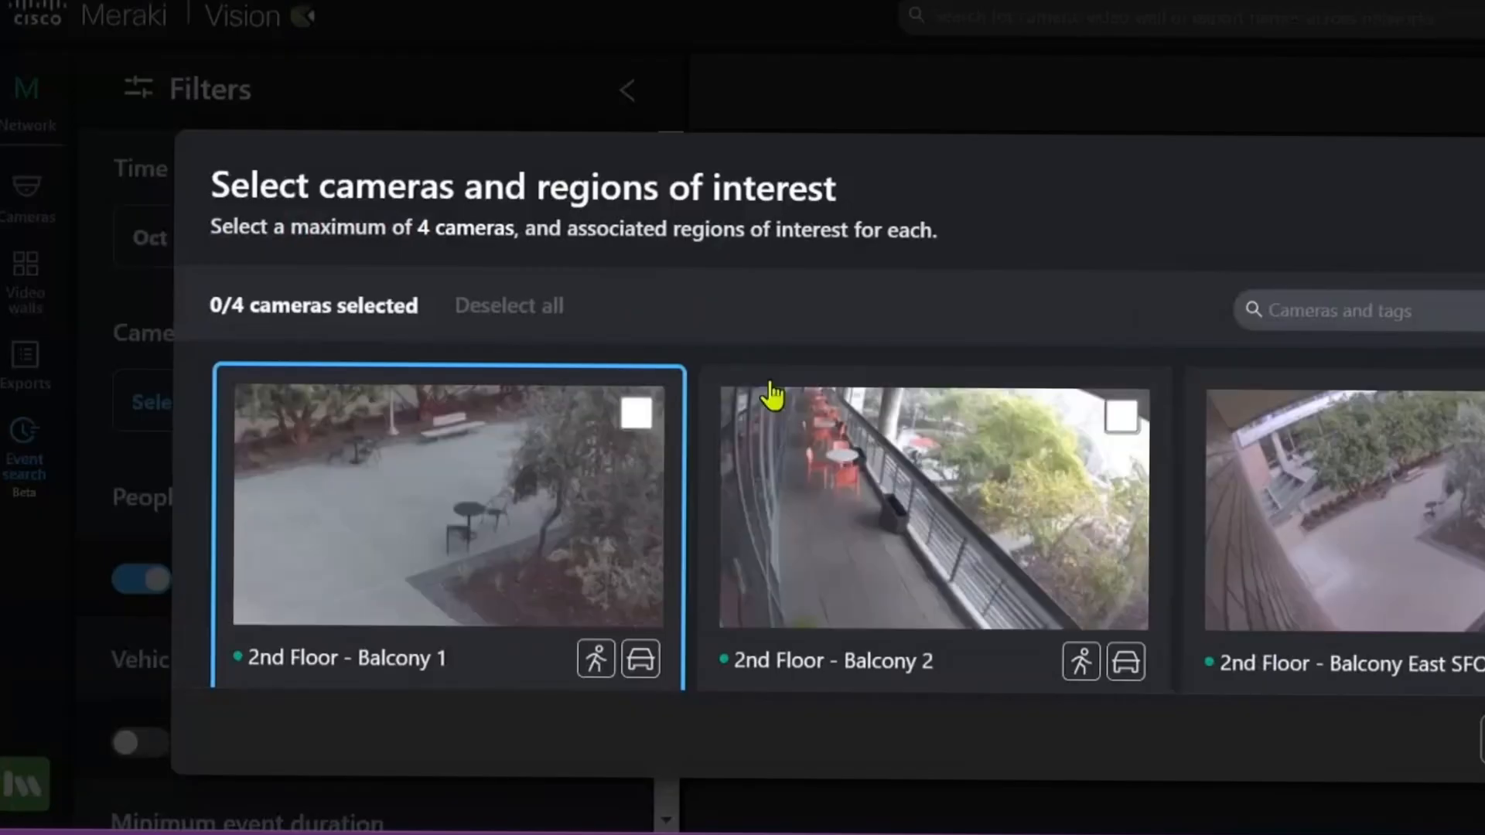
- Filter the Cameras and tags list with 'stai' to find the stairwell cameras
click(1352, 309)
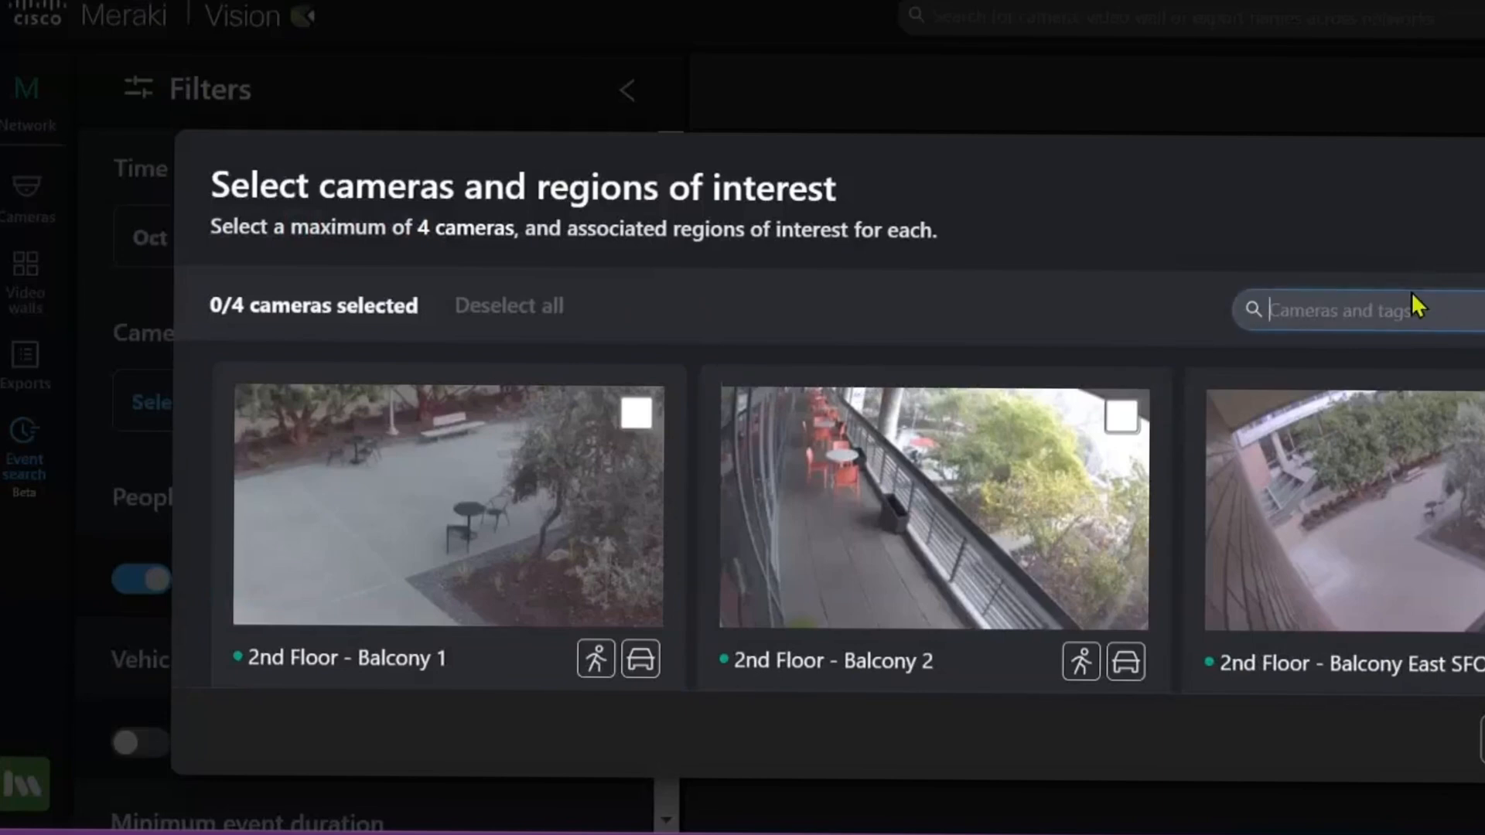
text(stai)
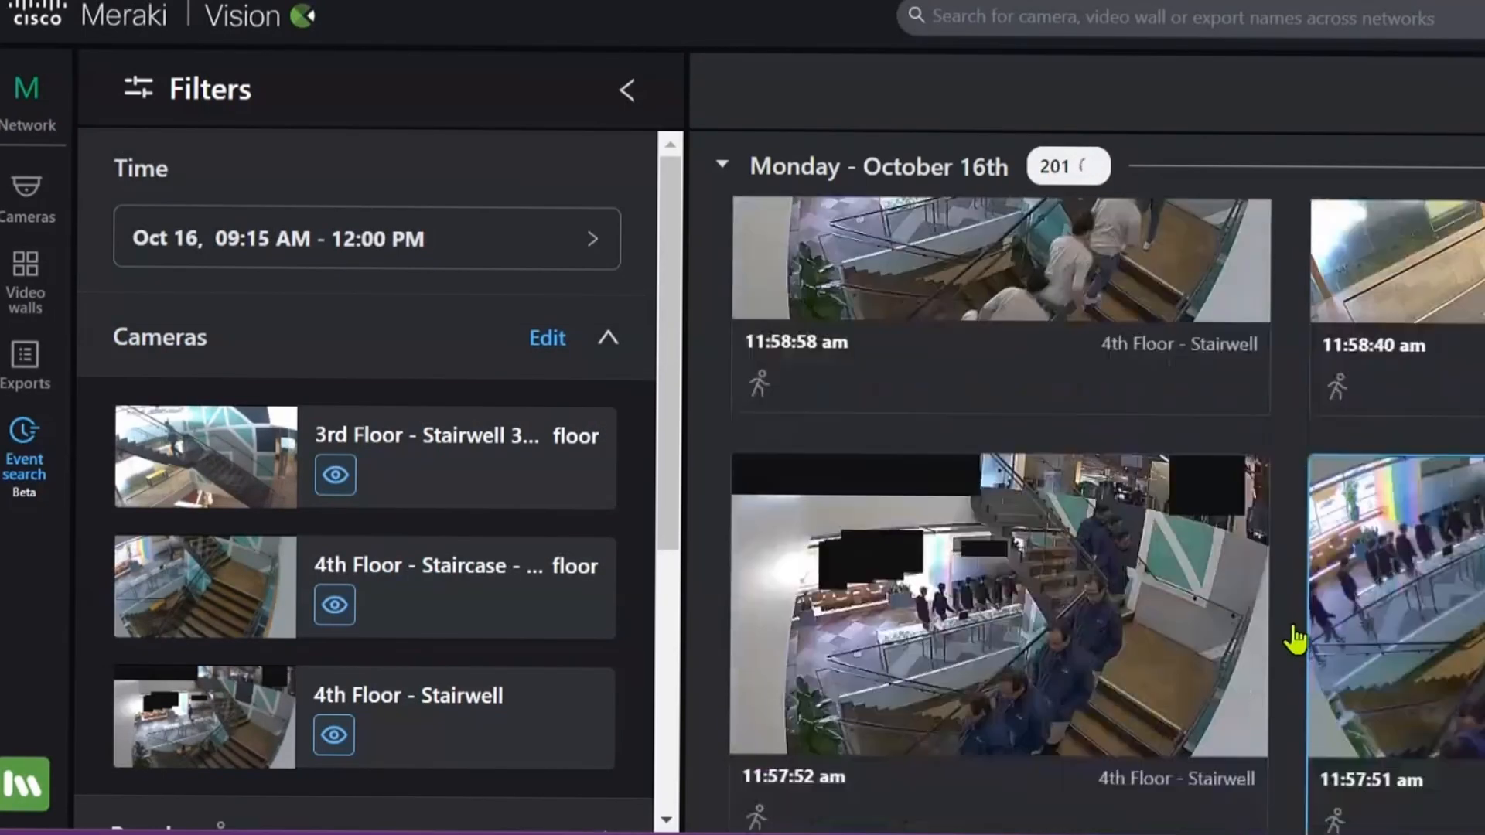
- Locate and preview the 11:56:00 am event from the 3rd Floor Stairwell camera in the Oct 16 results
scroll(down, 3)
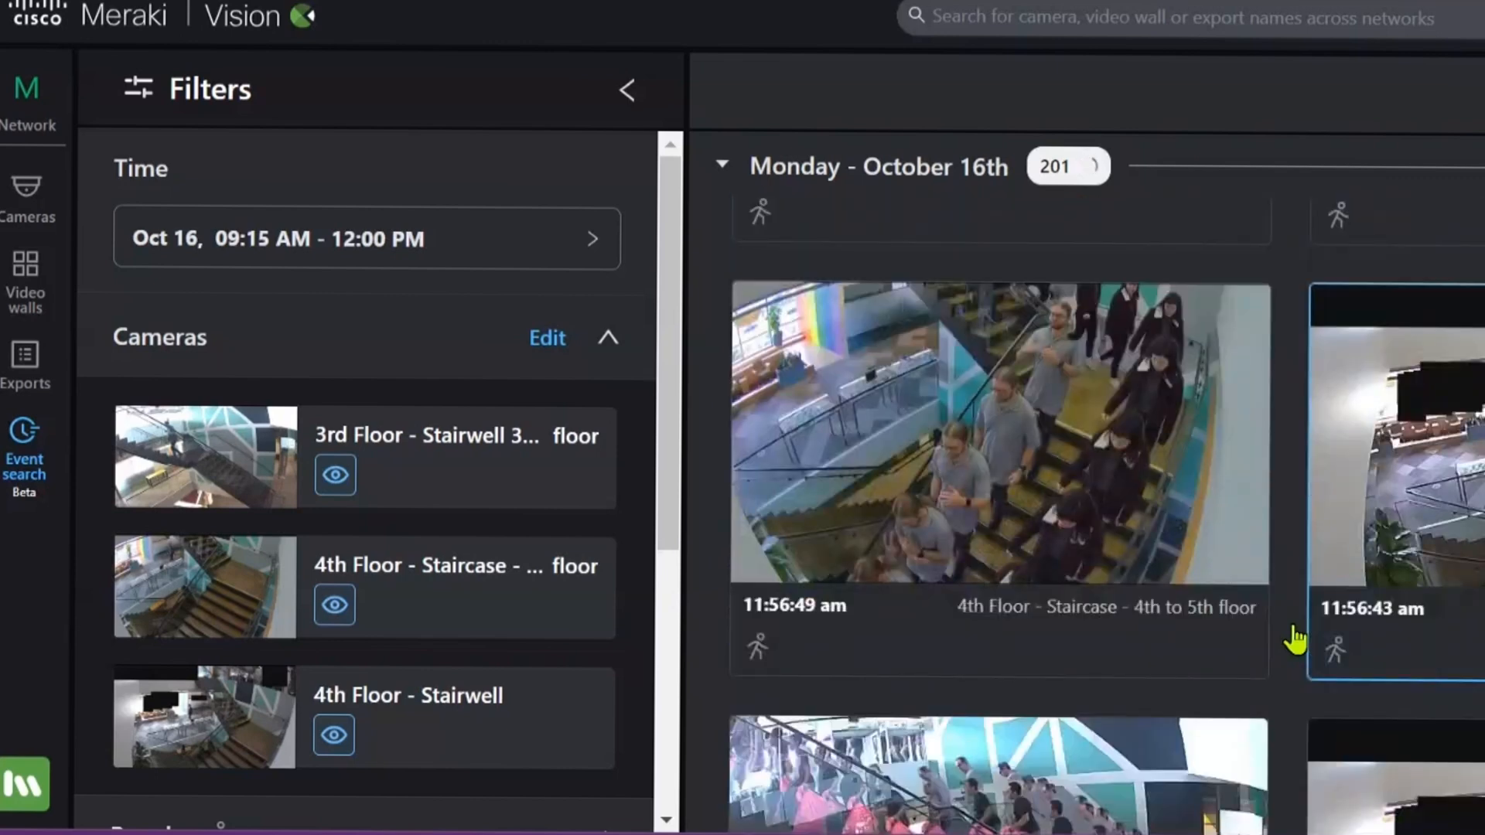
scroll(down, 3)
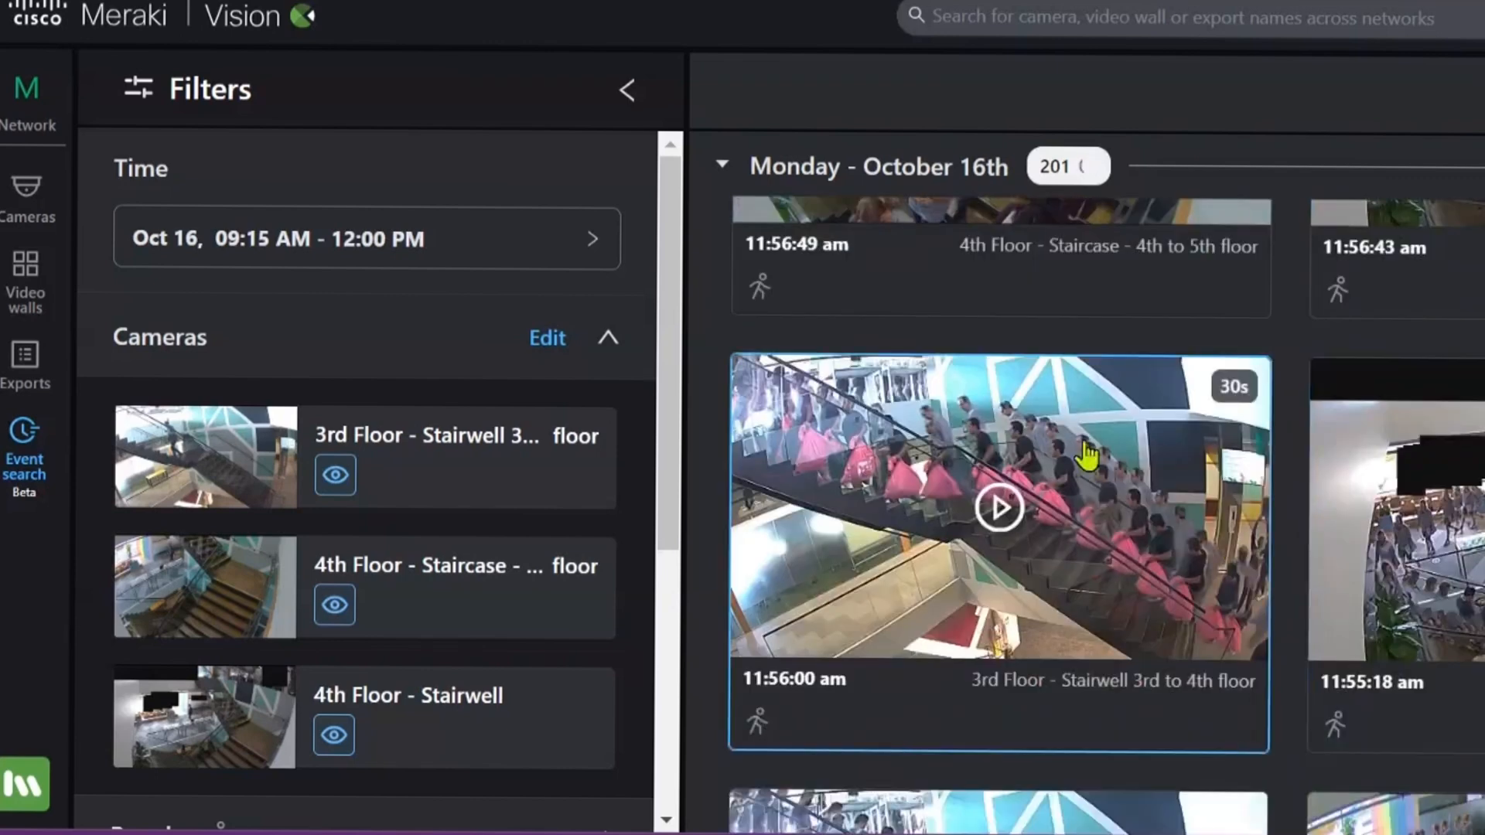
click(999, 510)
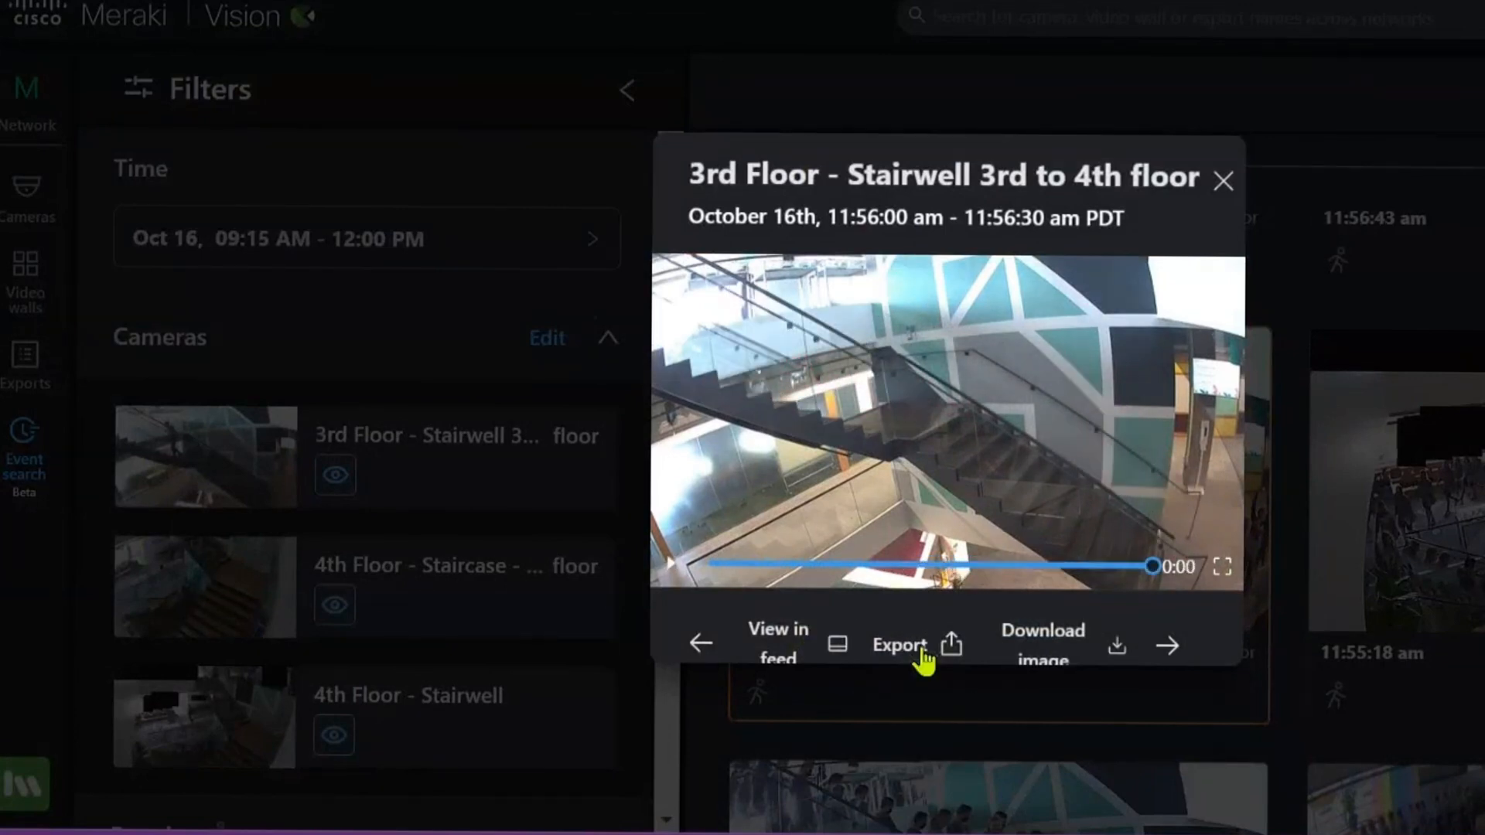
- Export the 11:56 AM stairwell clip and go to the Exports list
click(1225, 177)
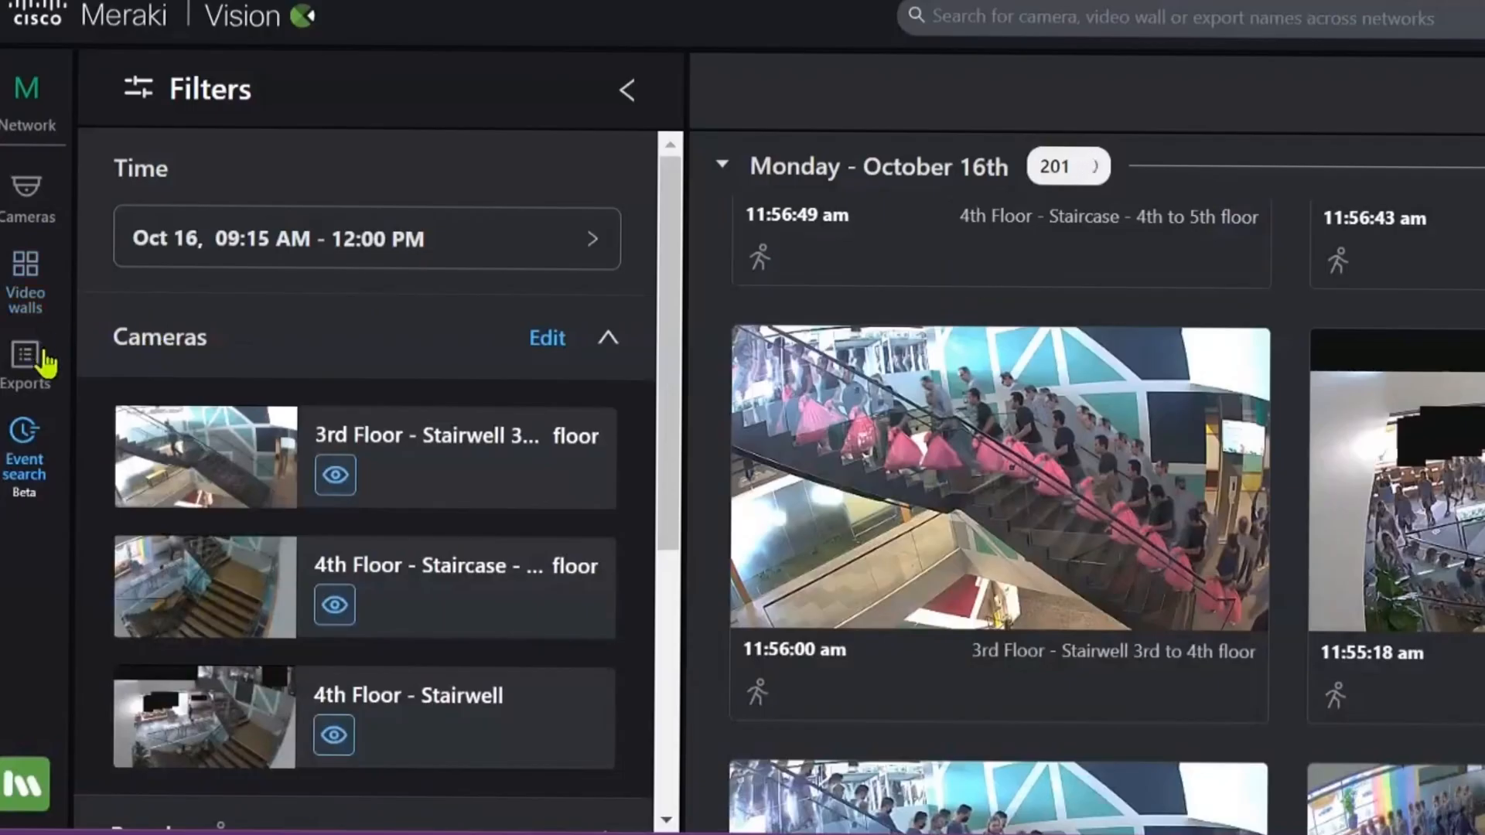
click(24, 356)
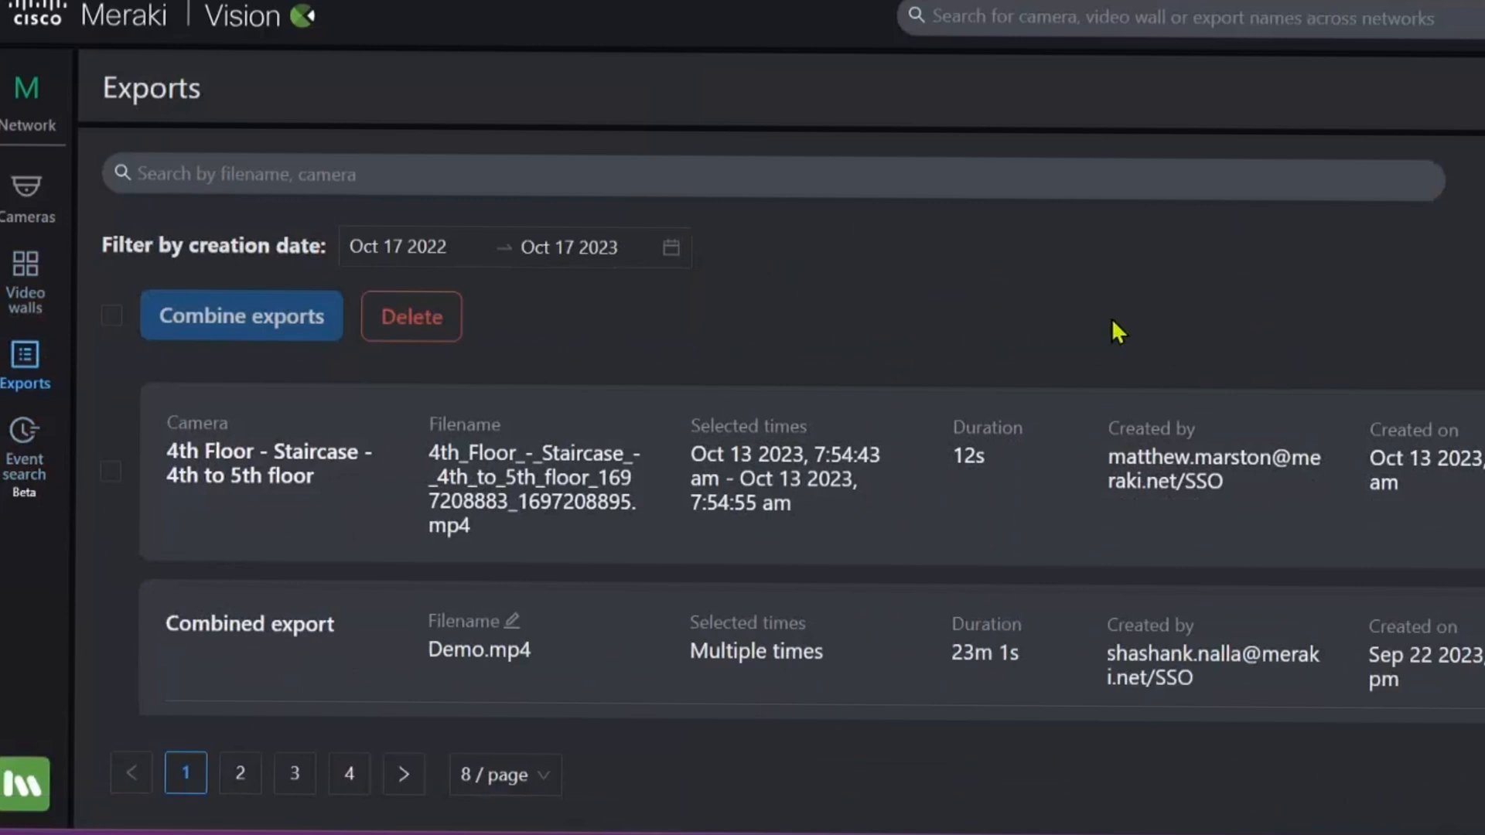
mouse_move(294, 476)
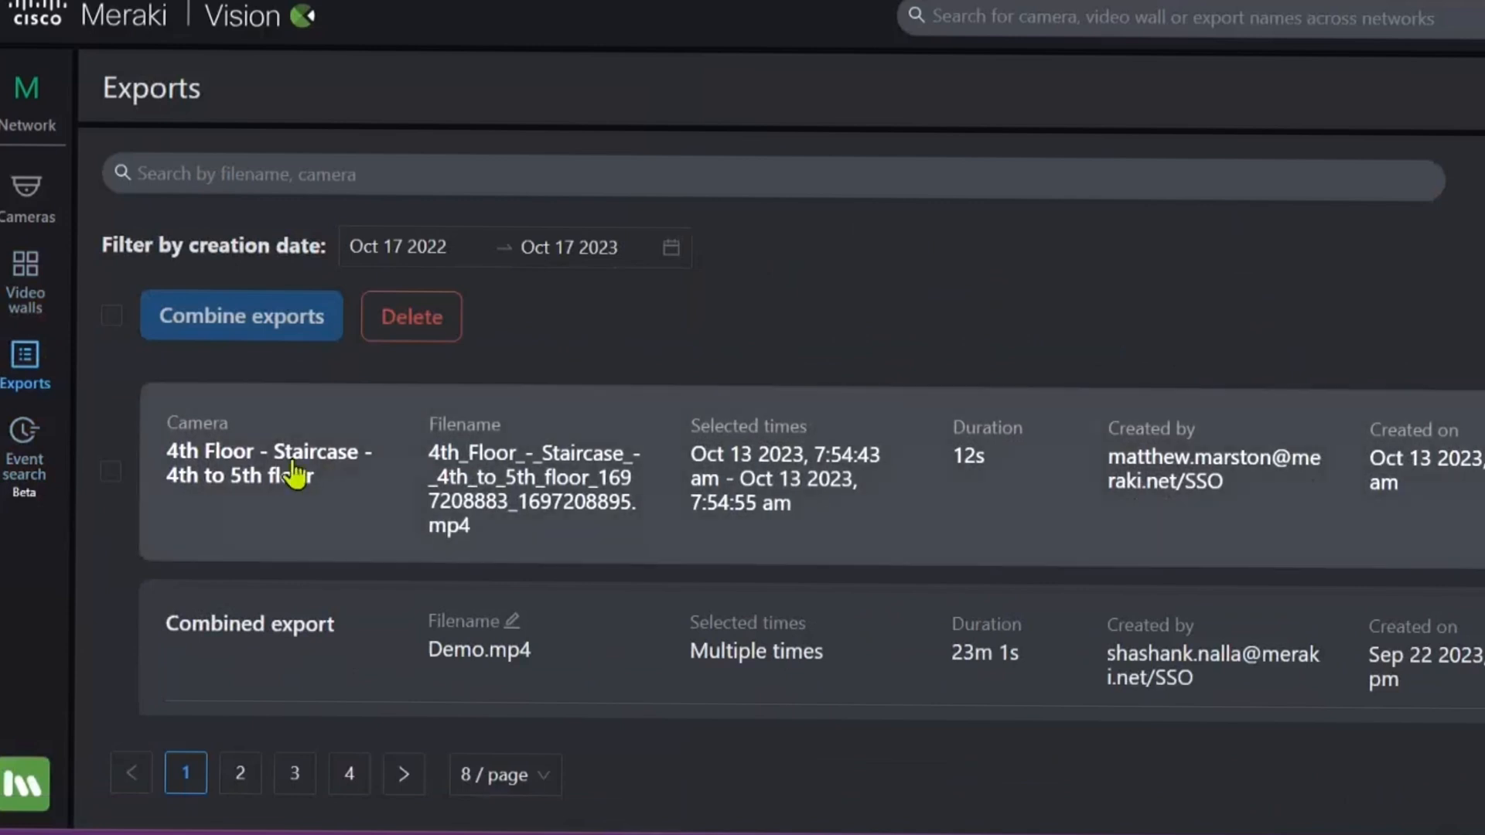
- Review the saved exports including Demo.mp4, then return to the Cameras section
scroll(down, 3)
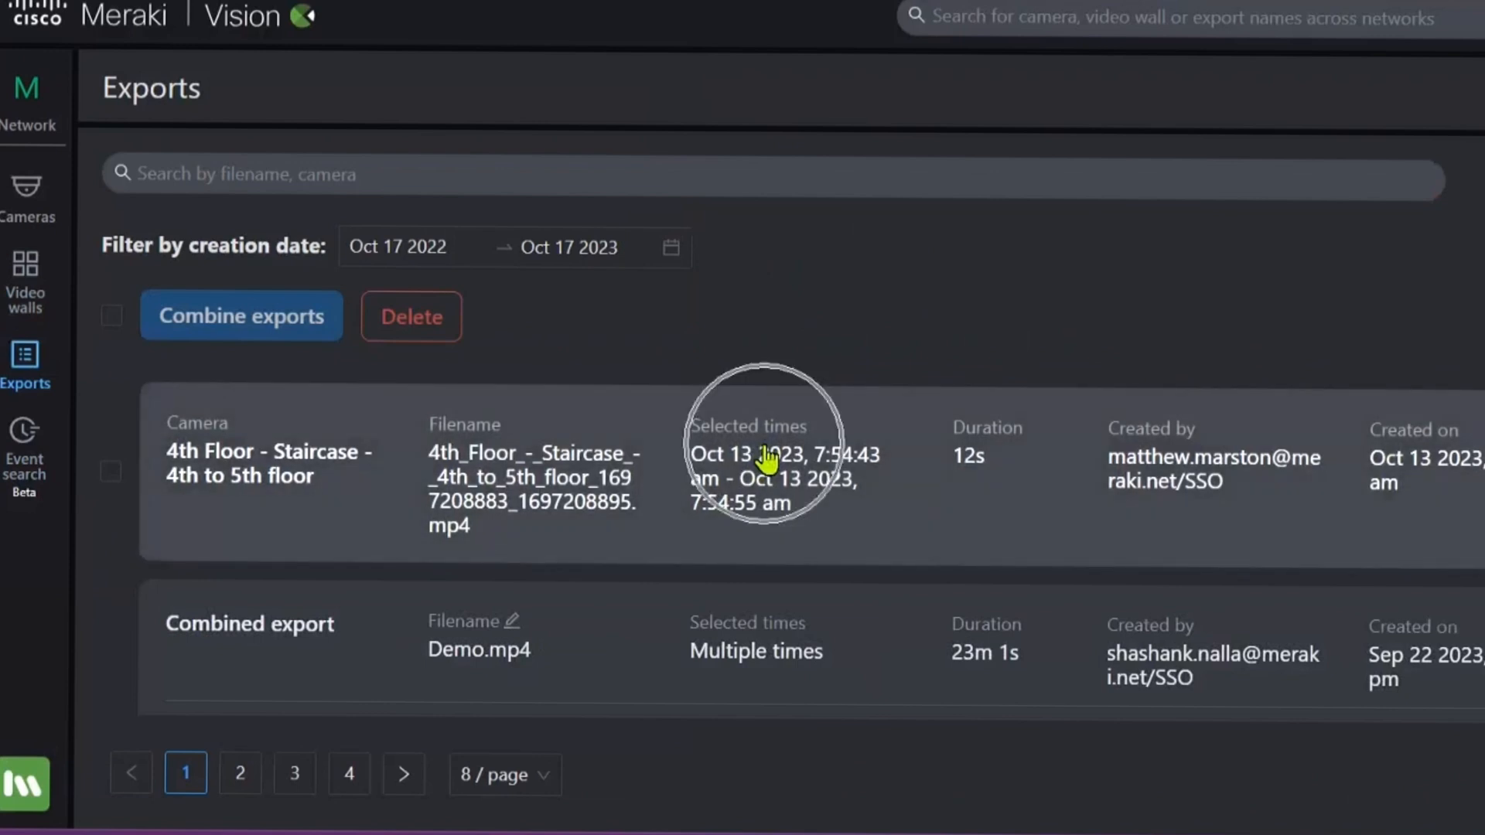
mouse_move(980, 505)
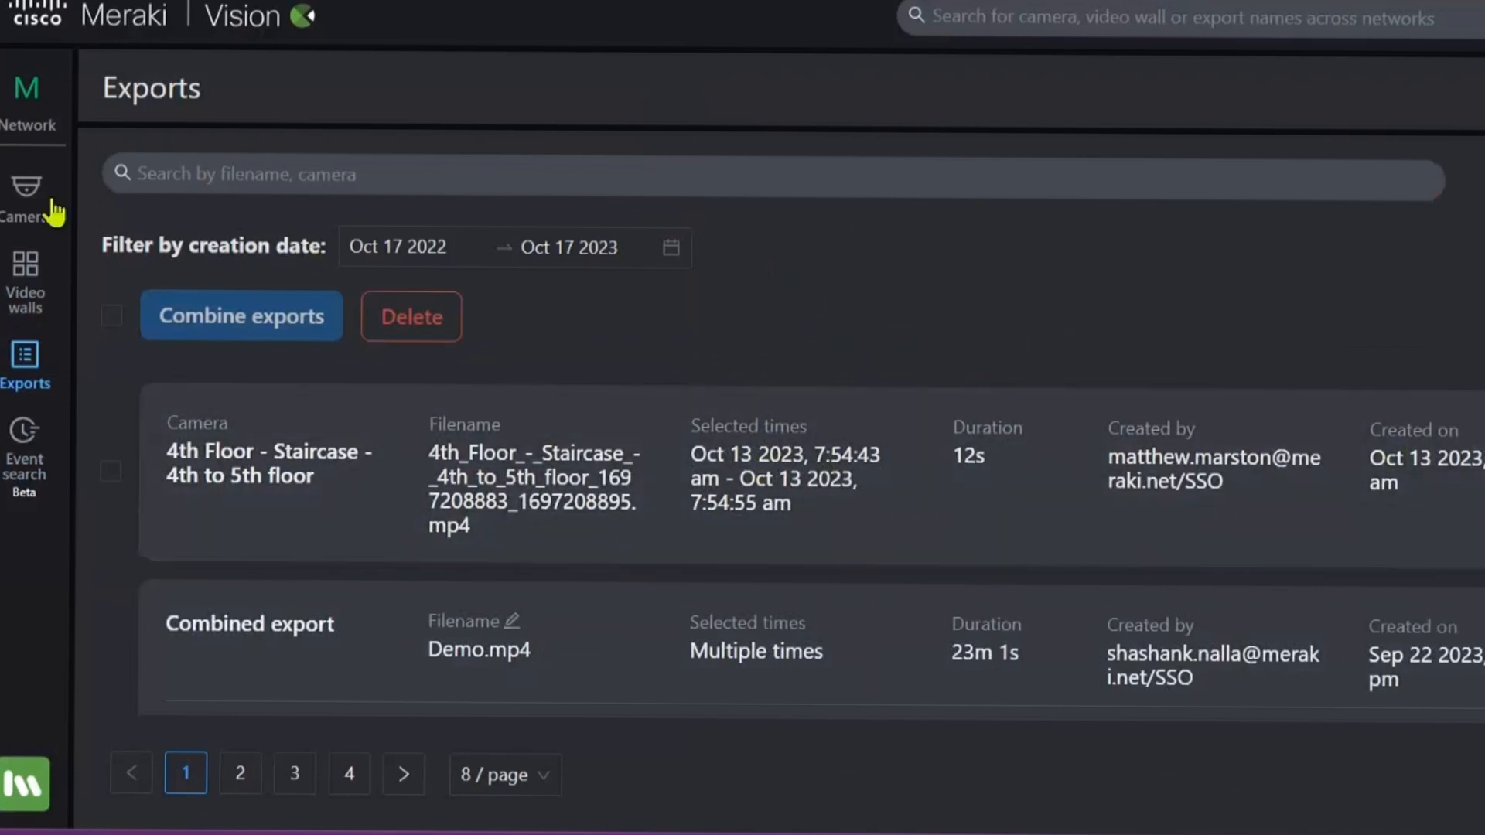
click(24, 188)
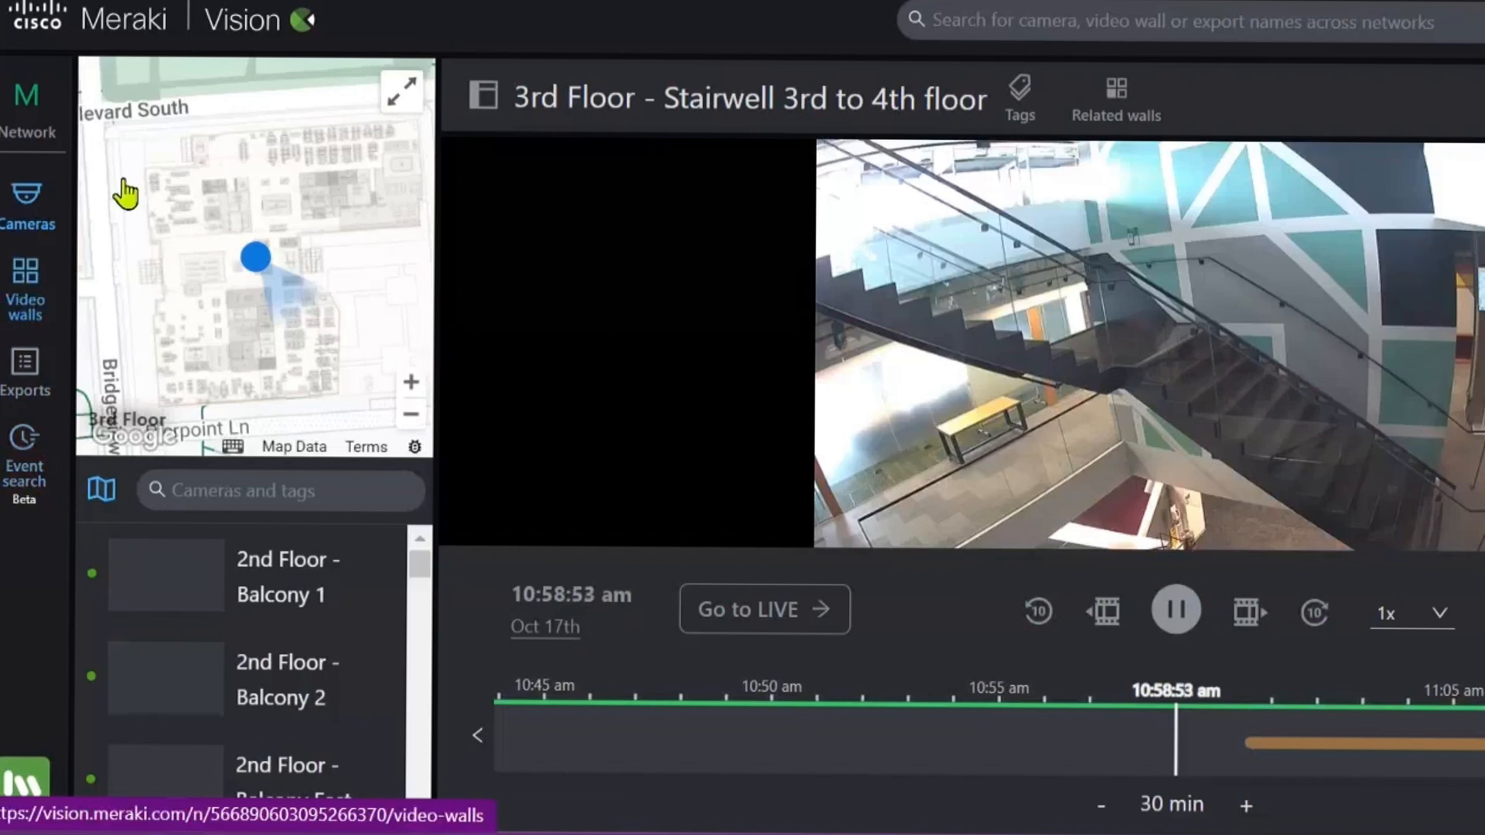
- Leave the stairwell camera view and return to the main Meraki Dashboard
click(25, 280)
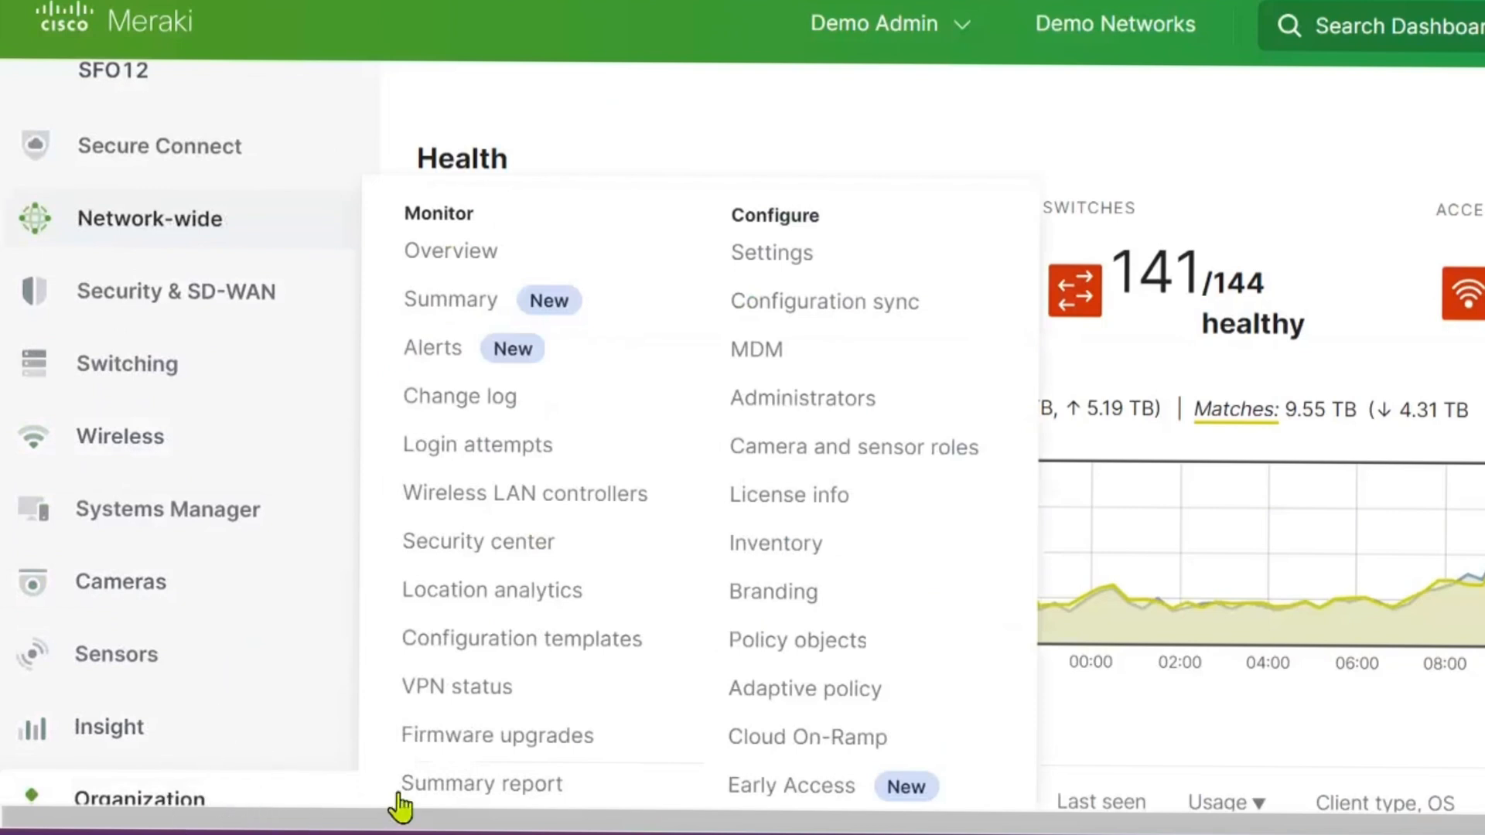
- Navigate from the Organization menu to the Early Access Program page
click(788, 786)
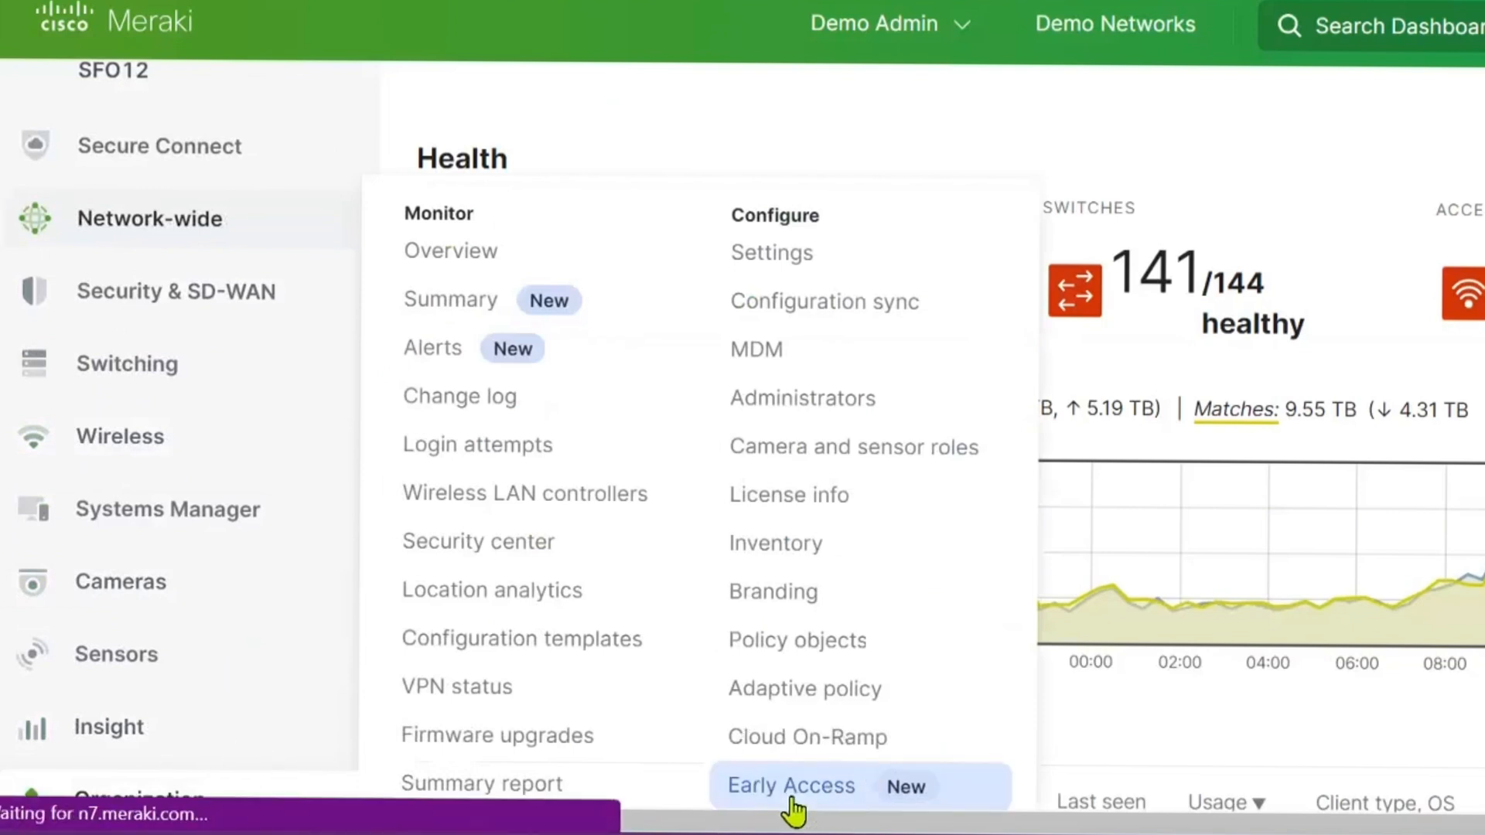
click(790, 786)
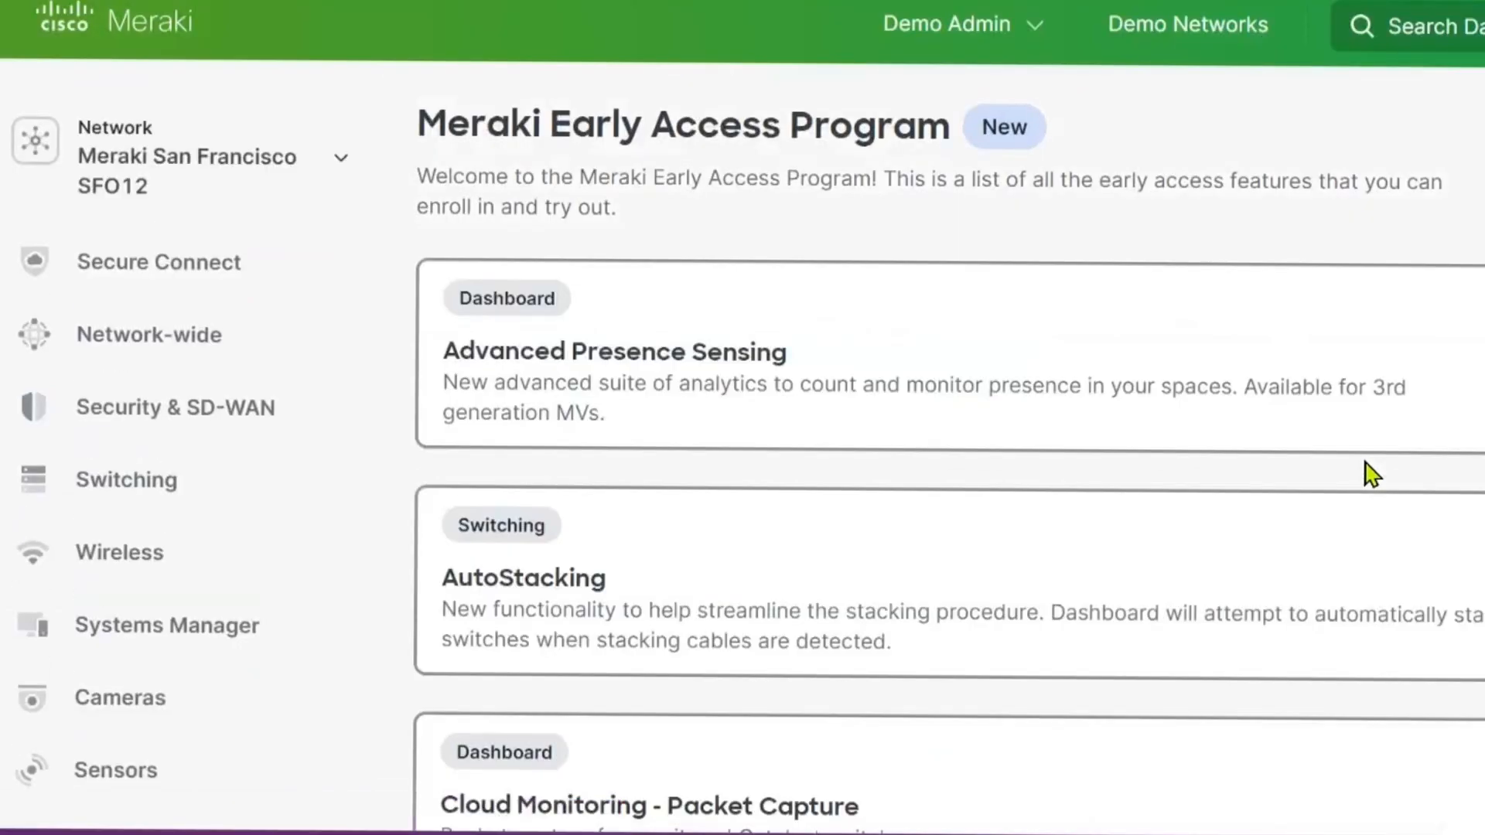
scroll(down, 3)
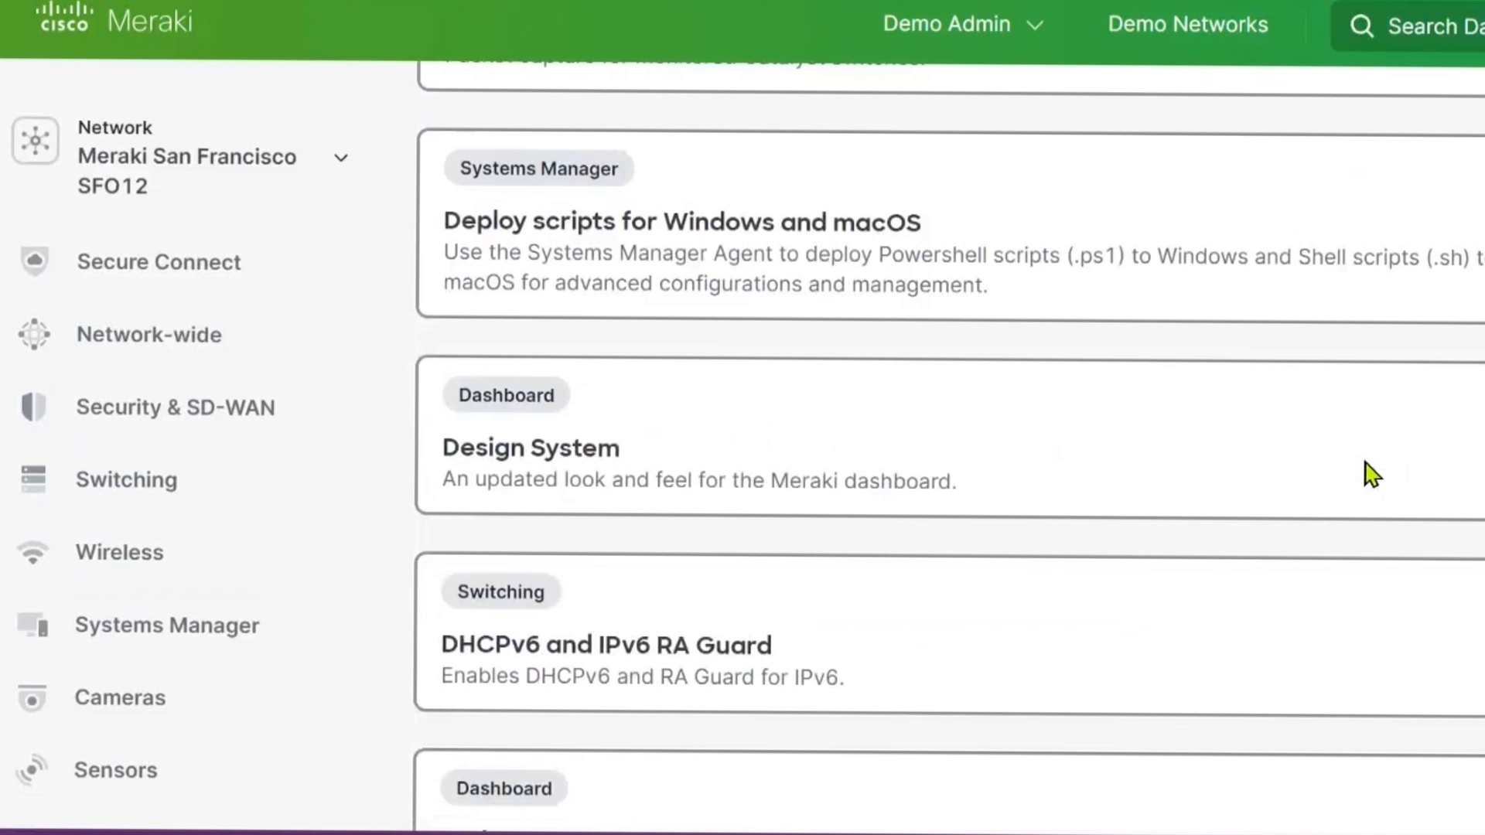
scroll(down, 3)
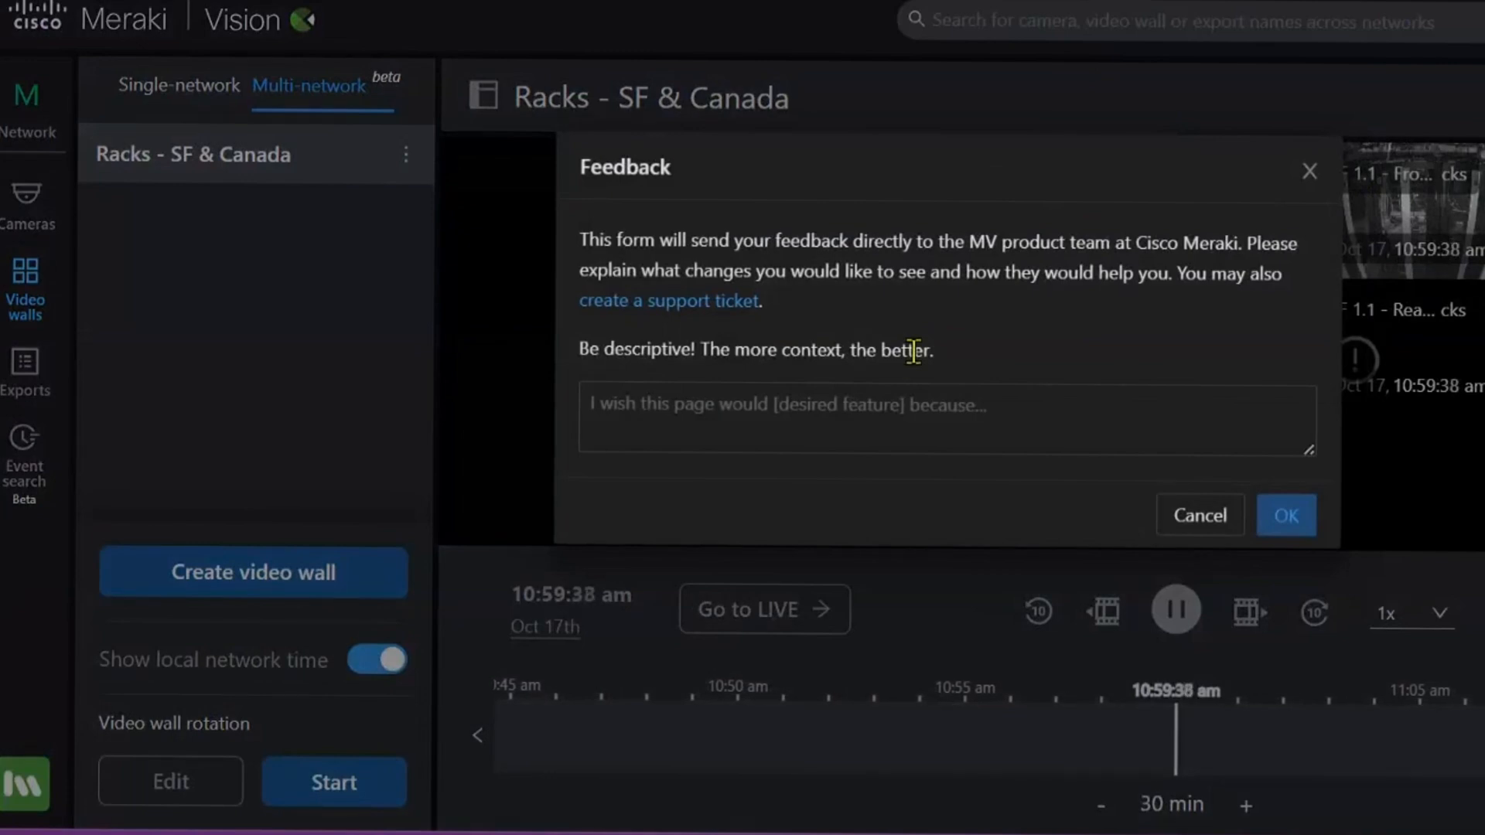
- Place the cursor in the Feedback form's message box, ready to write to the MV team
click(962, 441)
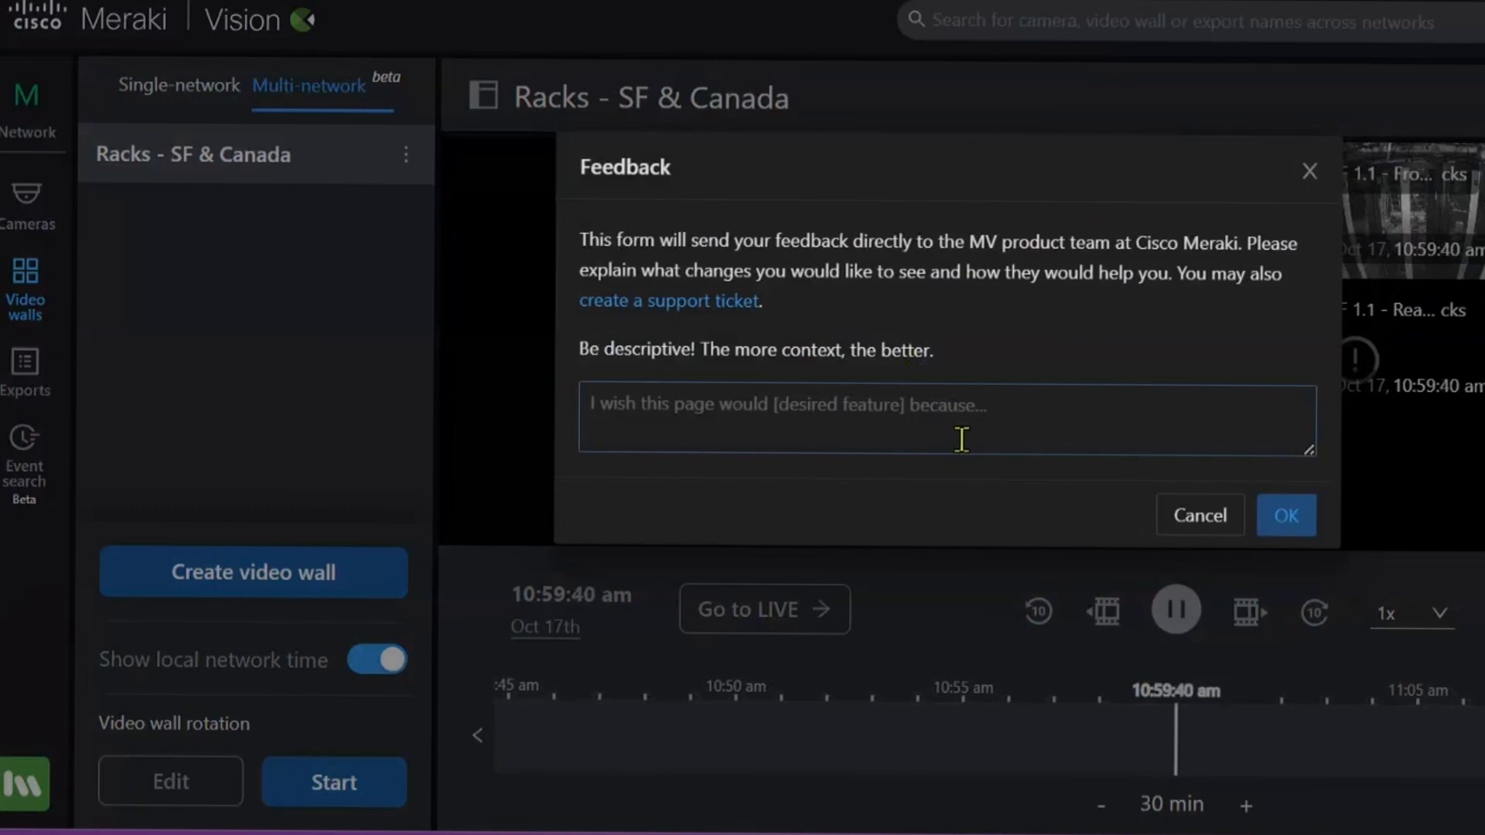